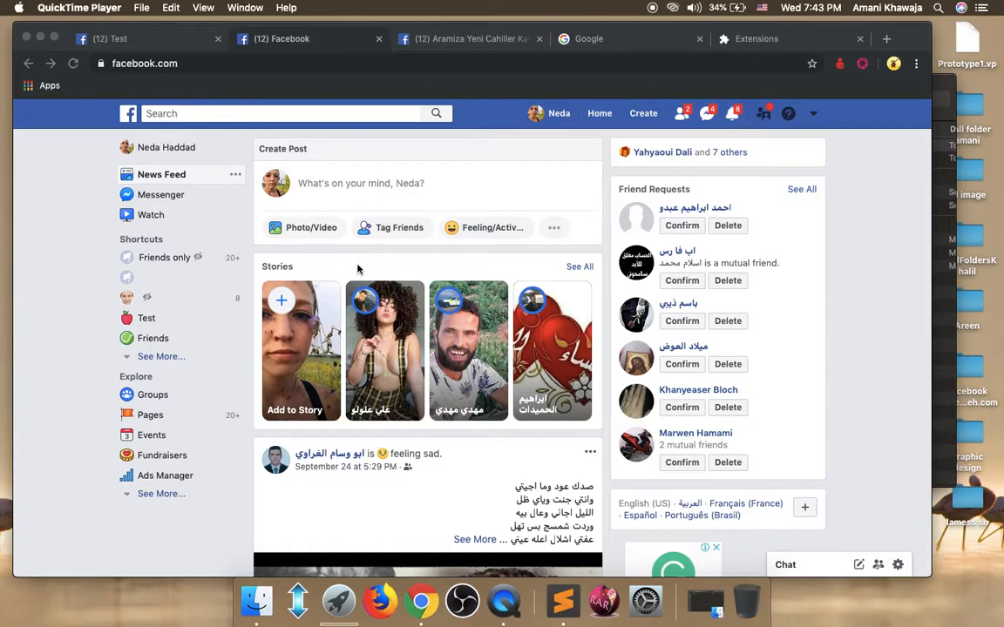
mouse_move(426, 96)
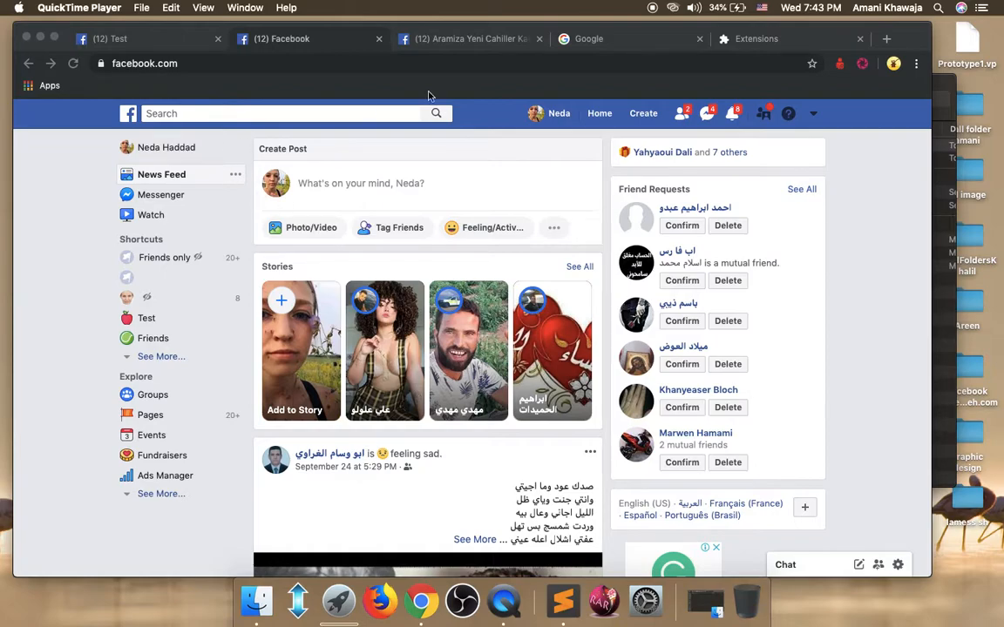
mouse_move(505, 111)
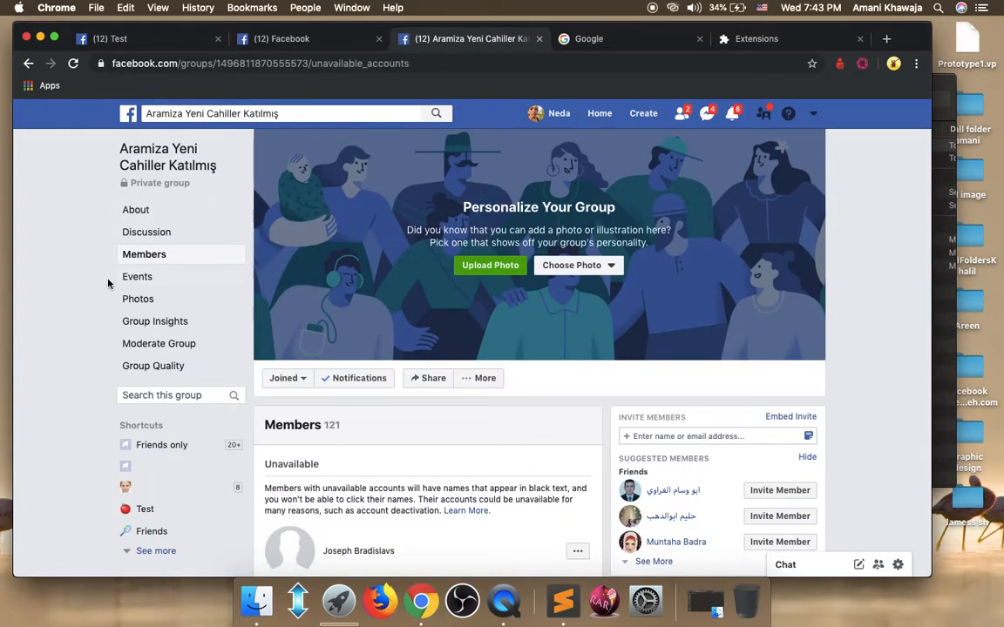
mouse_move(87, 282)
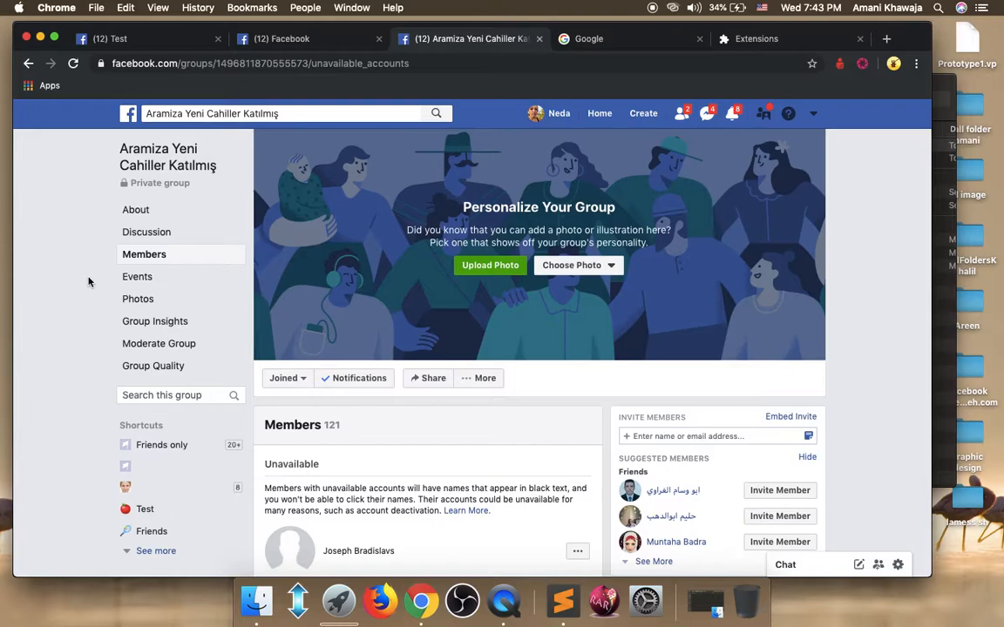
mouse_move(142, 255)
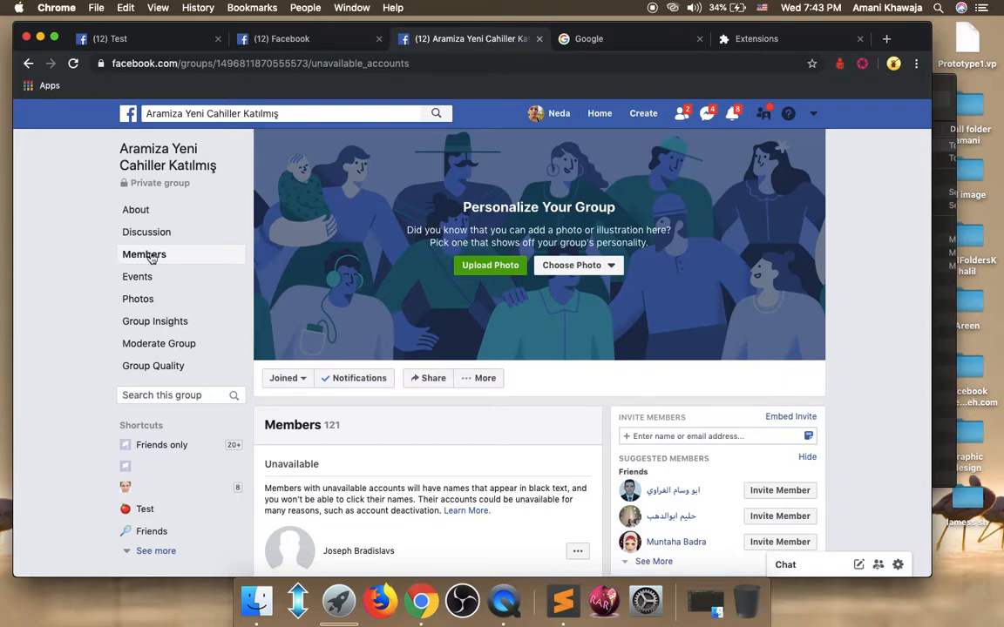
Review the group's member count and an unavailable member's options without removing anyone
scroll(down, 3)
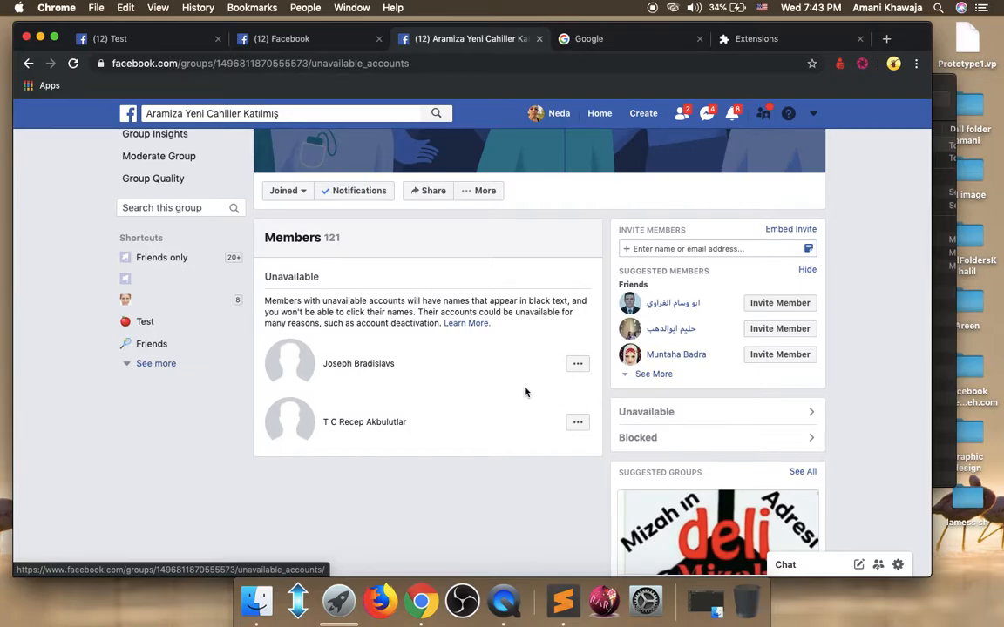
scroll(down, 3)
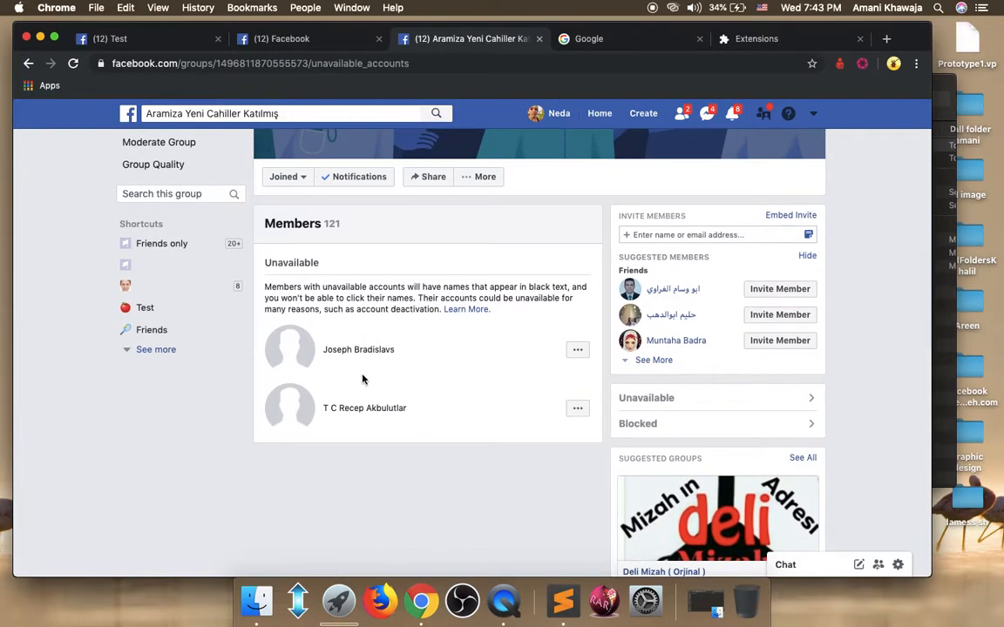
mouse_move(357, 387)
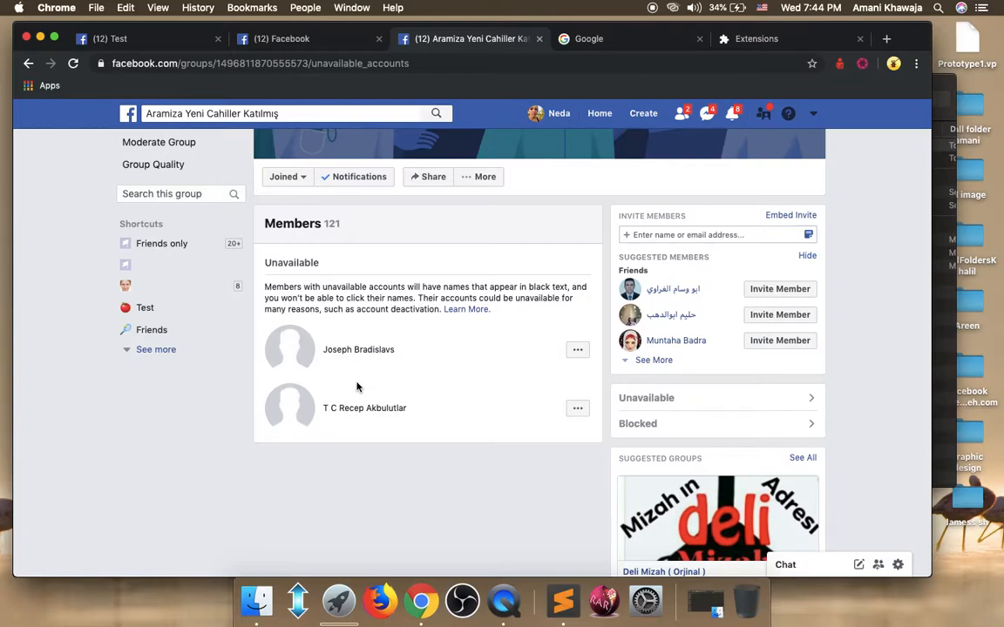
scroll(down, 3)
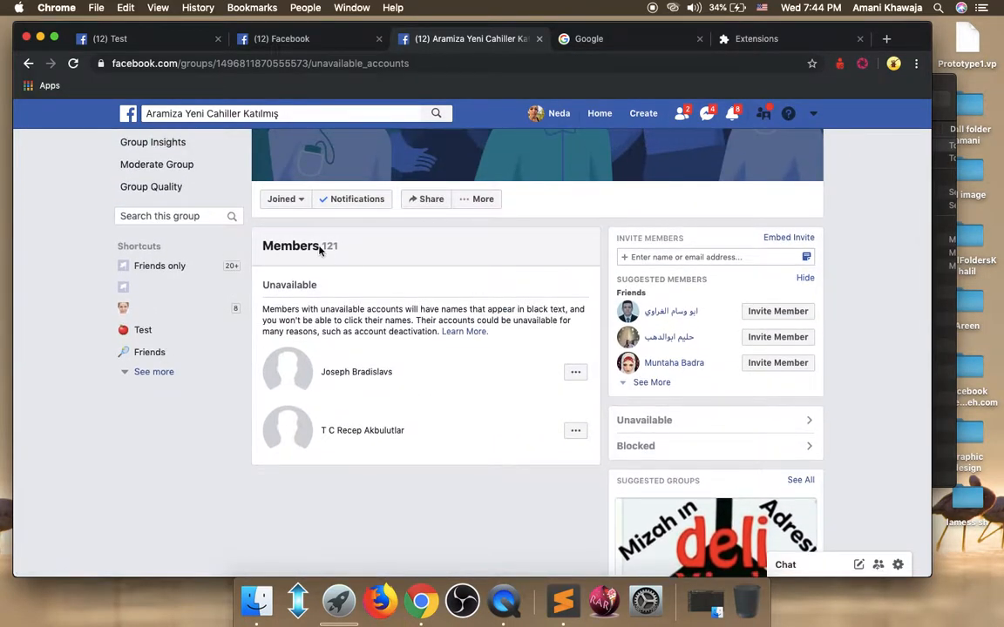
double_click(331, 246)
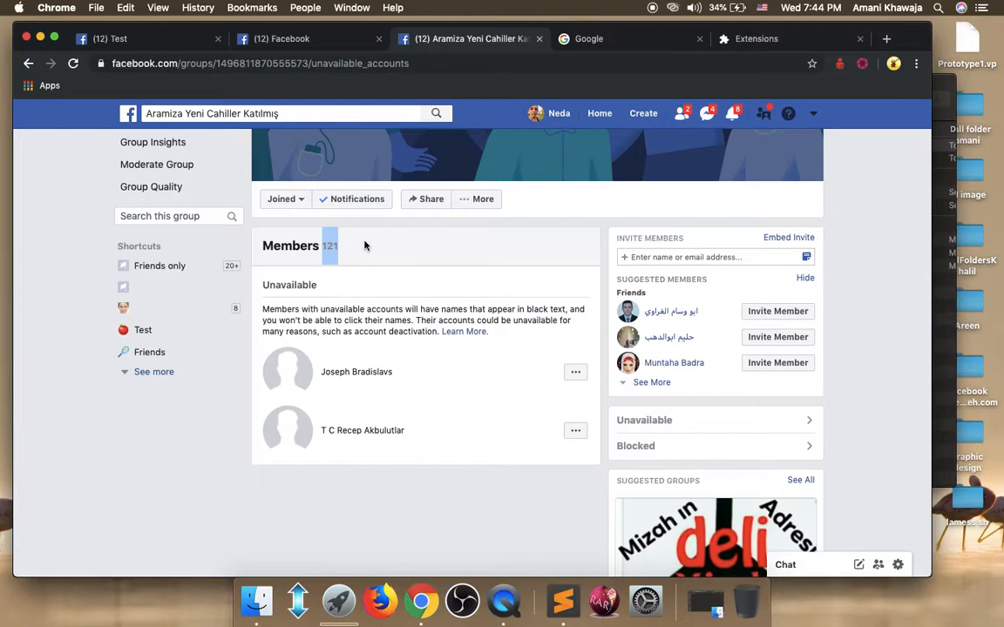
scroll(down, 3)
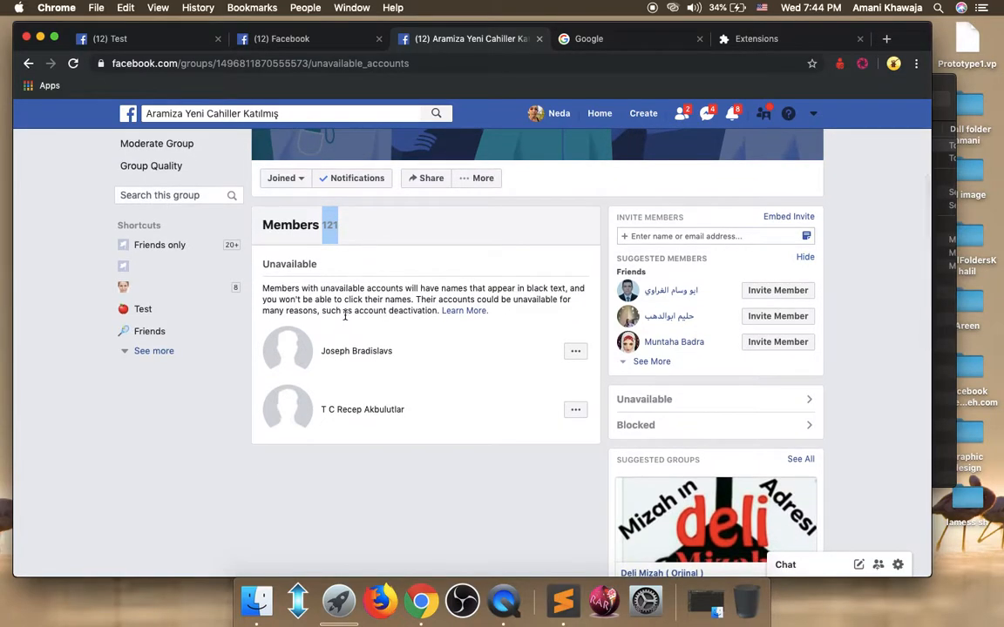
scroll(down, 3)
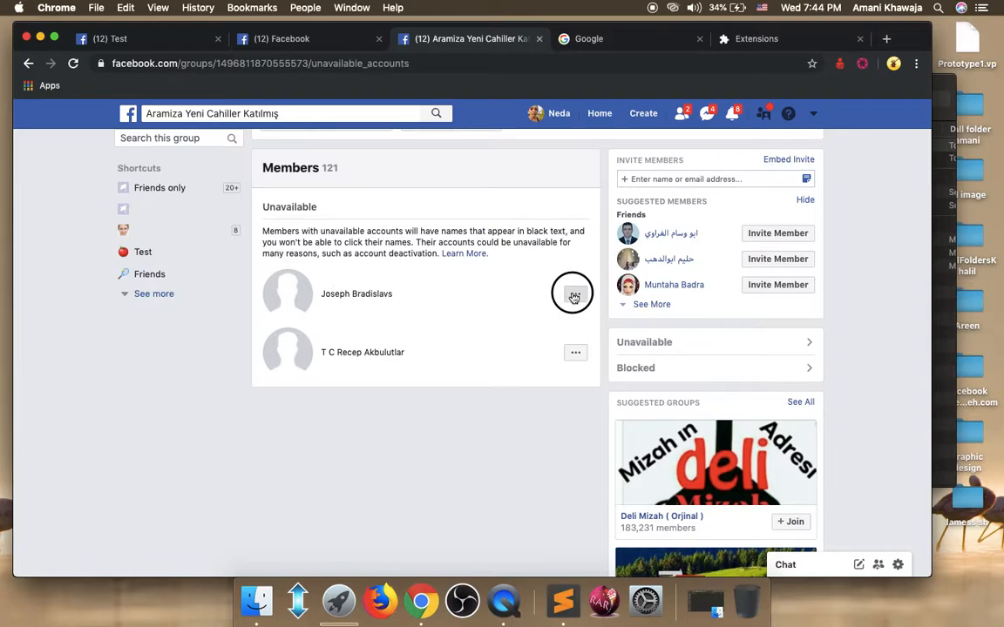
click(575, 293)
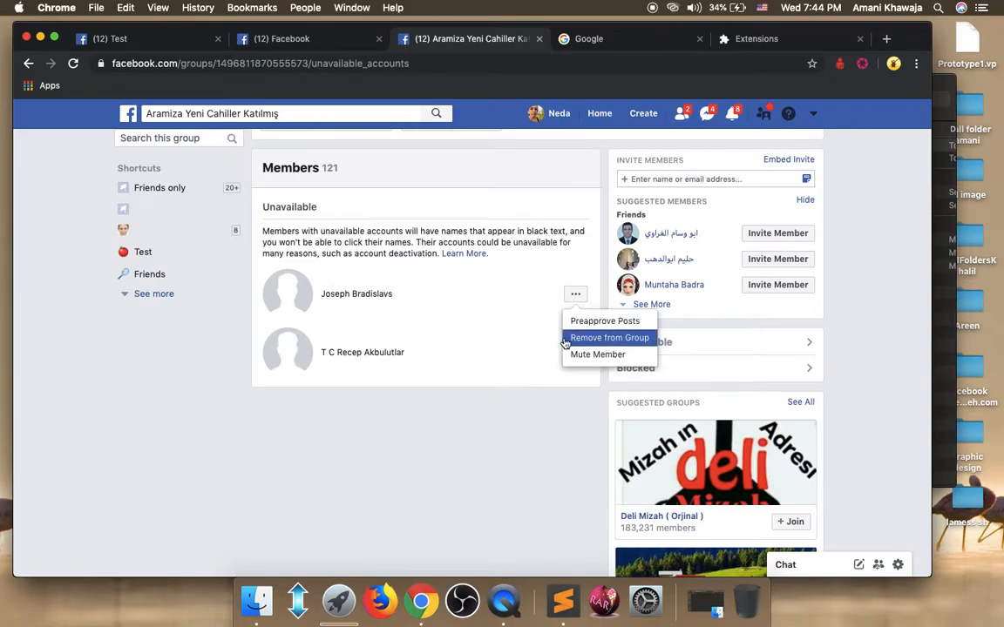
mouse_move(498, 307)
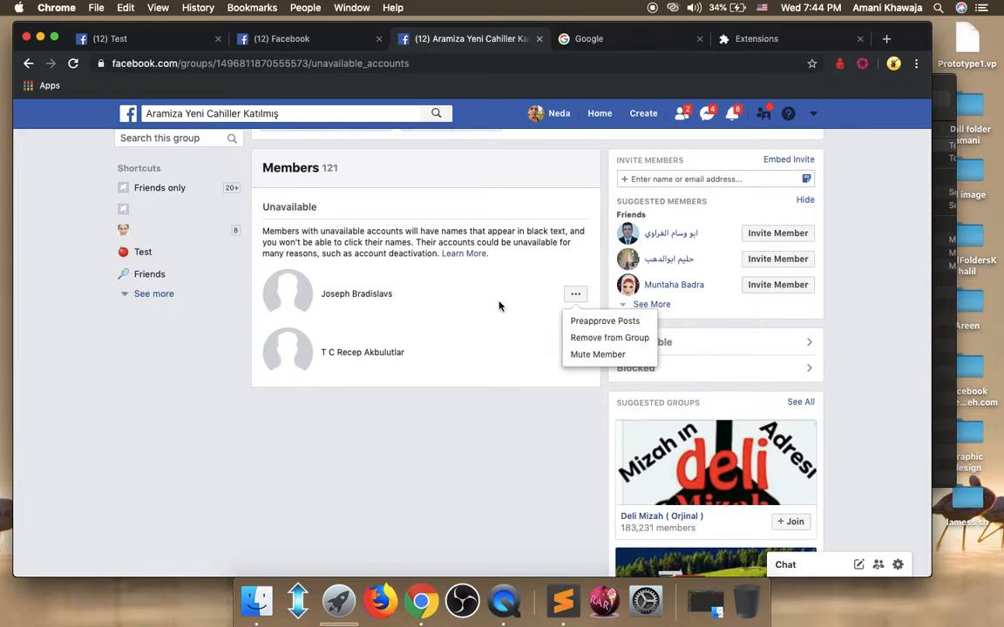
click(497, 303)
text(shr)
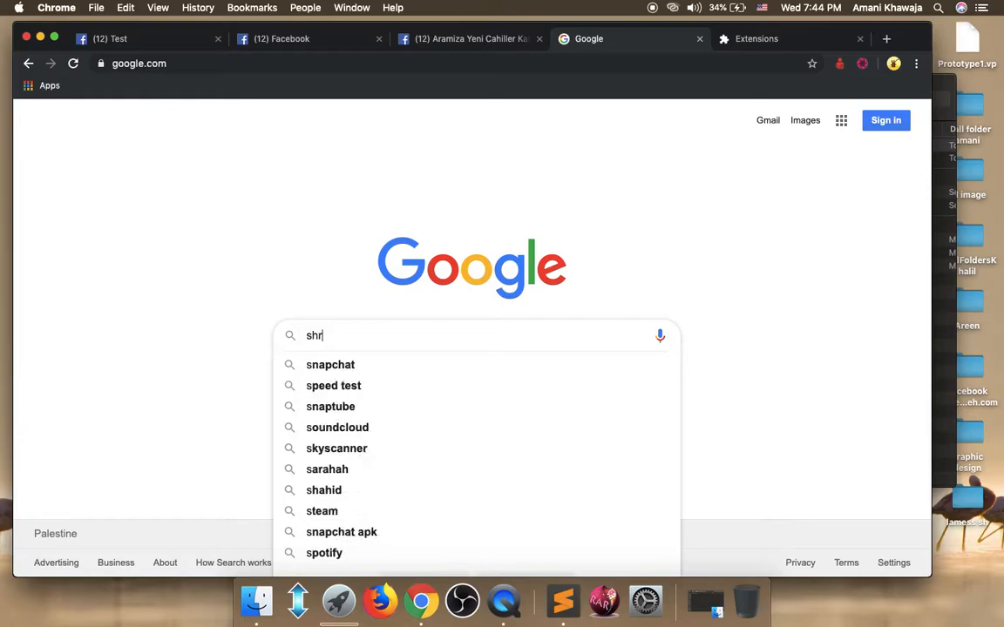
Search Google for 'shreateh' and choose the khalil-shreateh.com official website result
key(Enter)
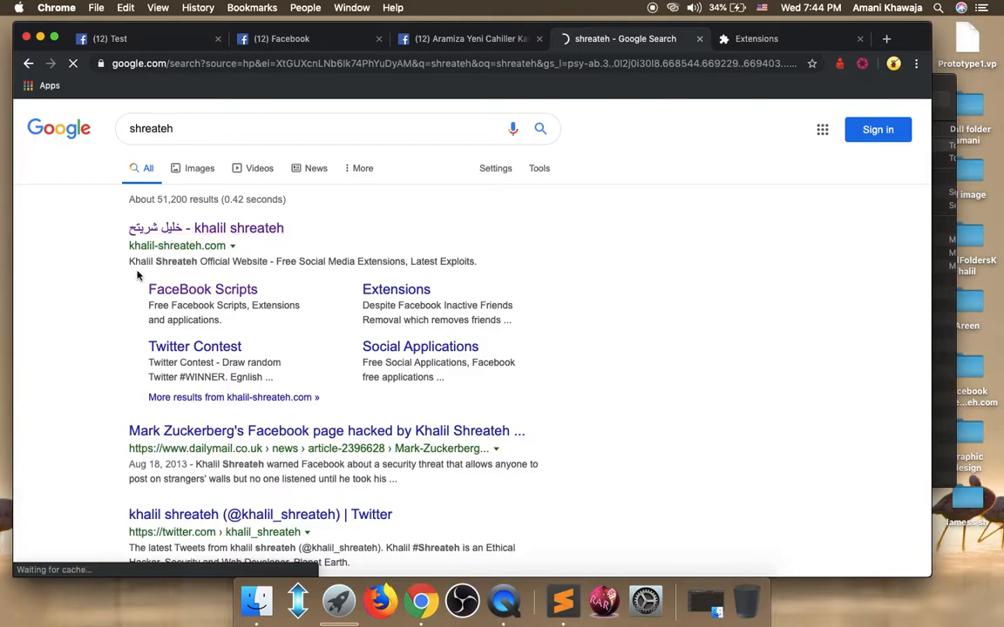
click(206, 226)
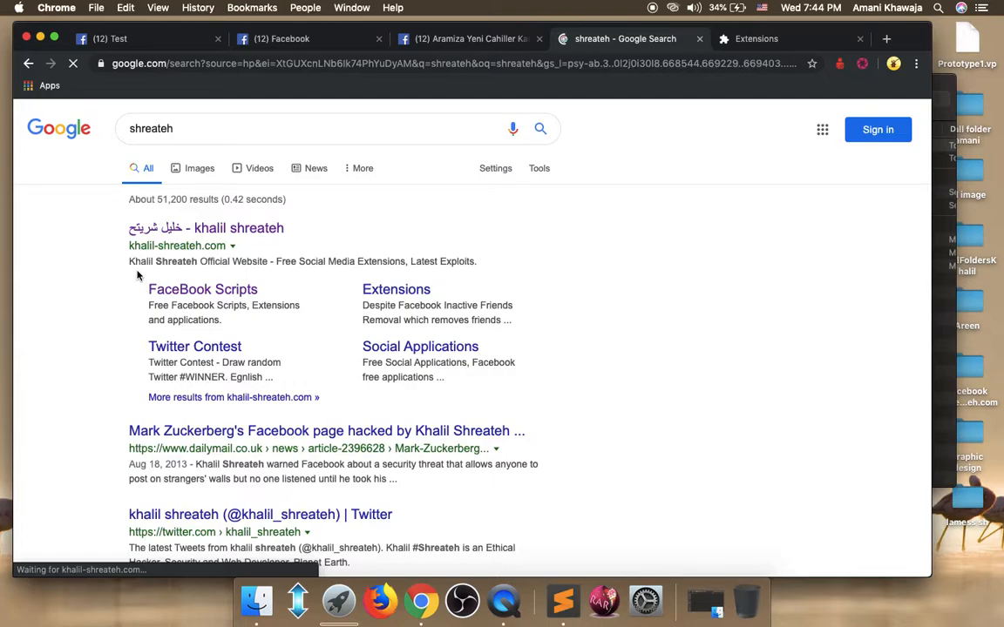
From the khalil-shreateh.com homepage, go to FaceBook Scripts under the FaceBook menu
click(206, 226)
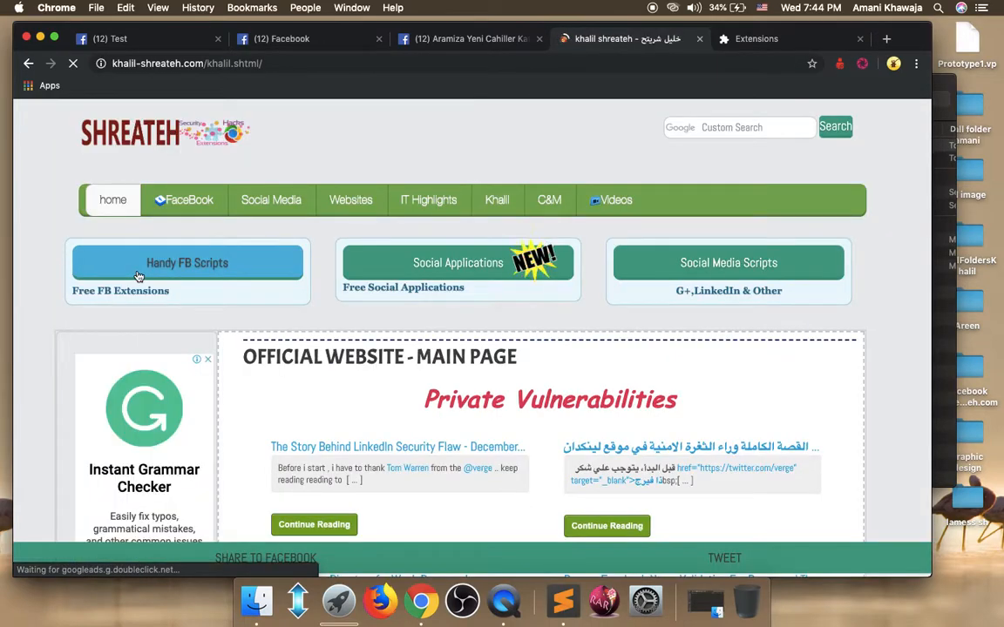
click(185, 198)
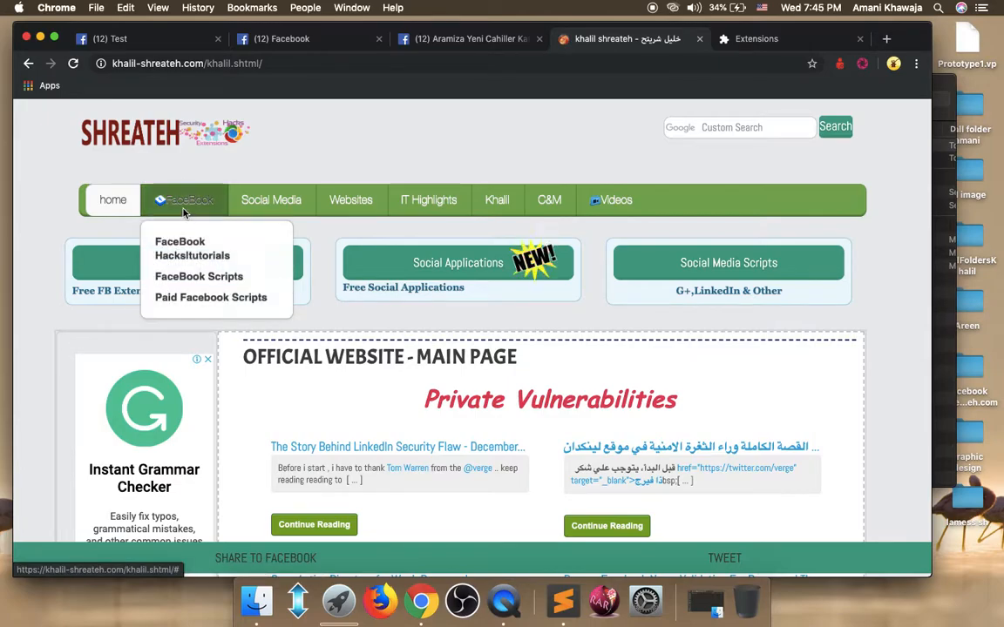
mouse_move(190, 198)
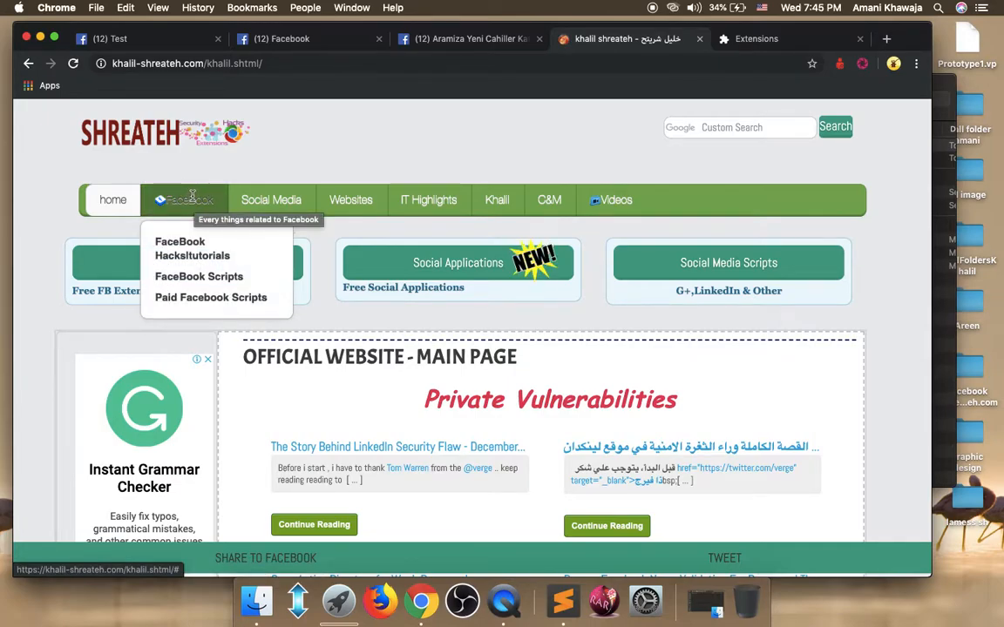
mouse_move(199, 275)
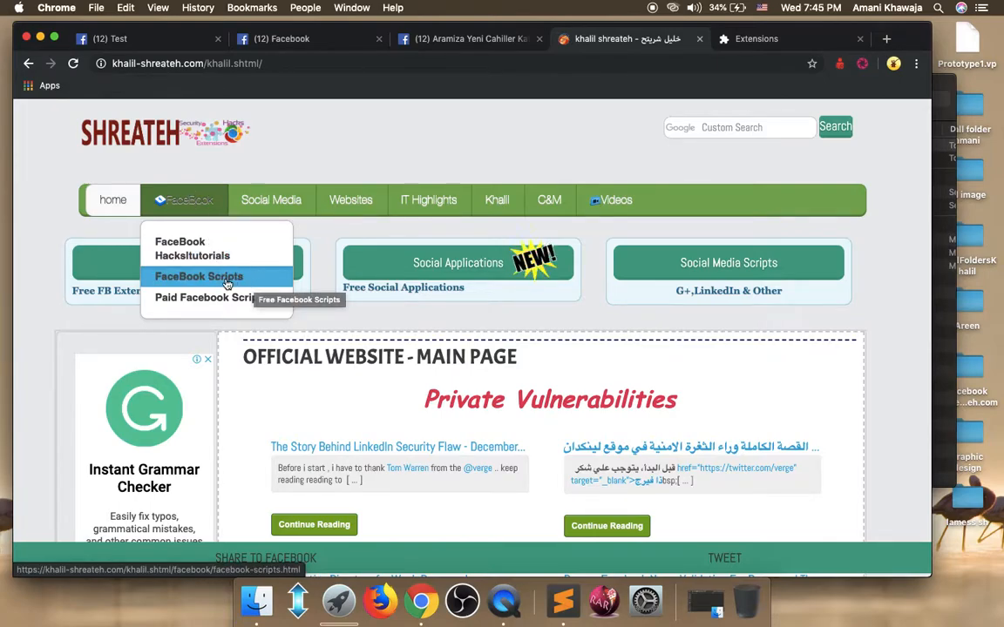
click(199, 275)
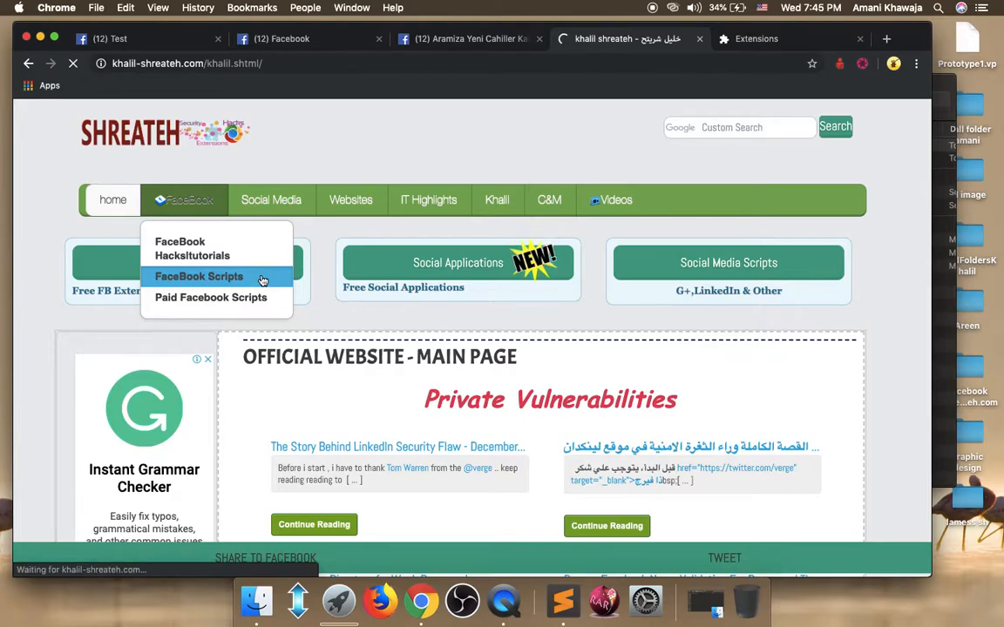
Dismiss the Bluetooth request and choose Facebook Group Unavailable Accounts Removal from the scripts table
click(199, 275)
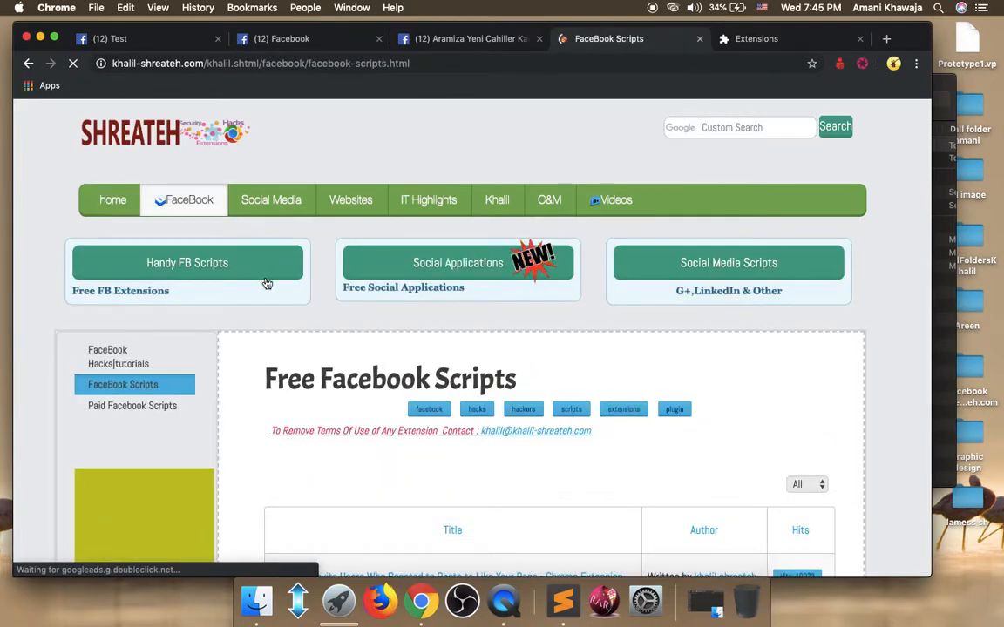
scroll(down, 3)
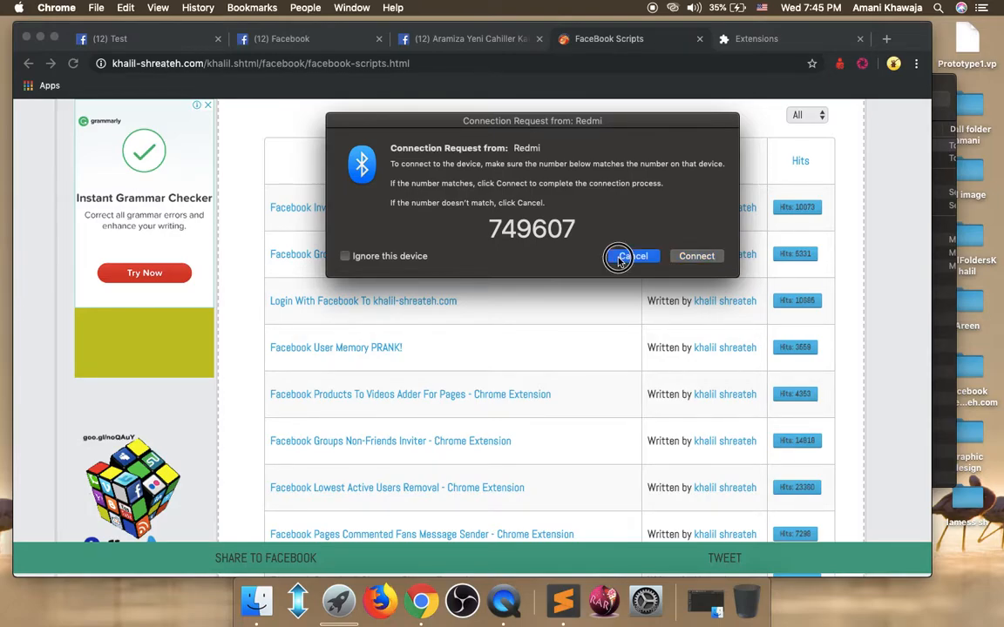
click(631, 254)
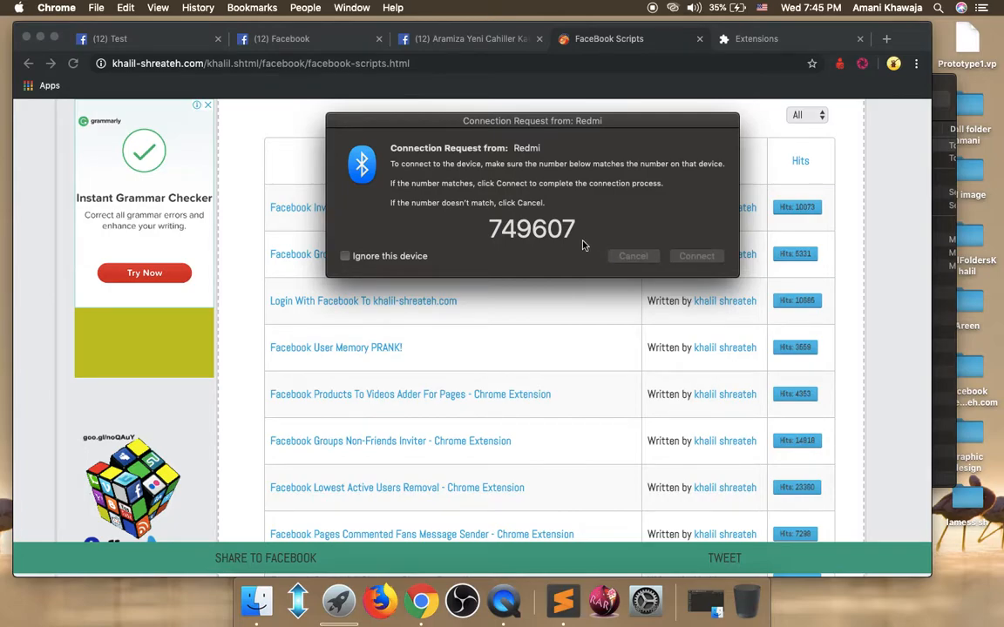
click(632, 255)
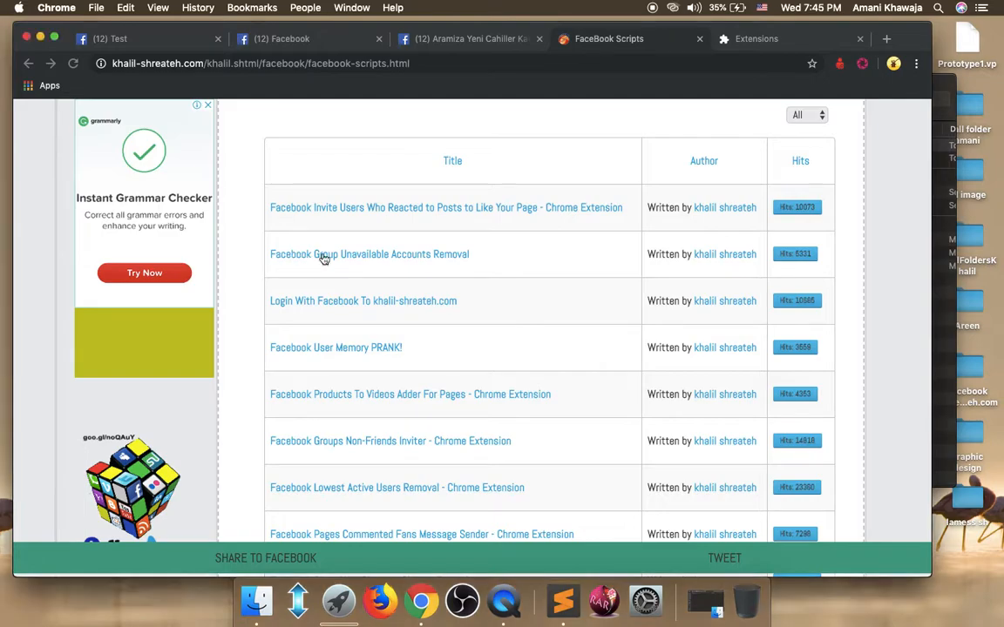
mouse_move(369, 254)
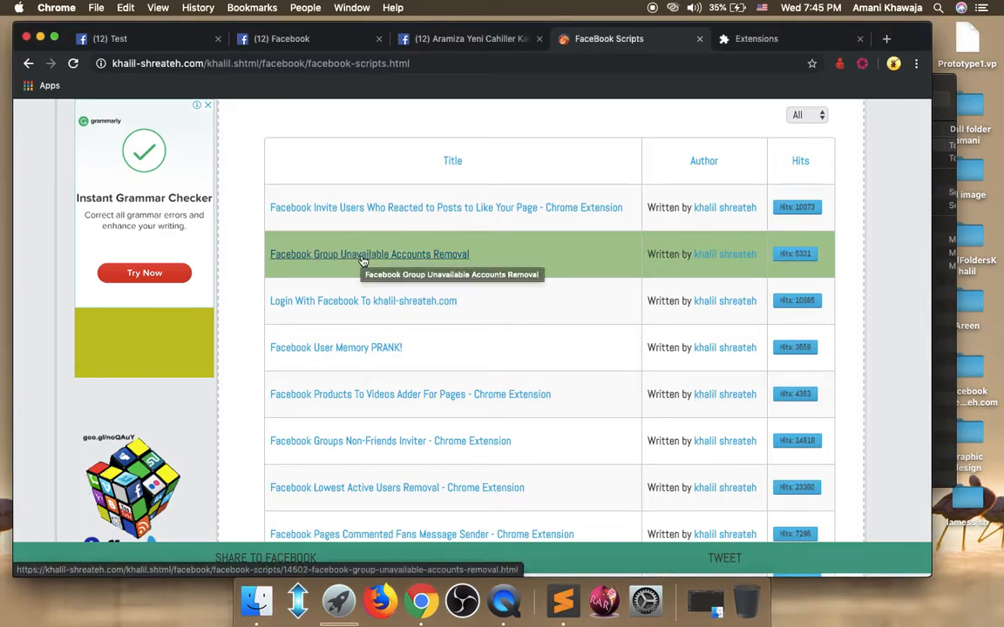
click(370, 255)
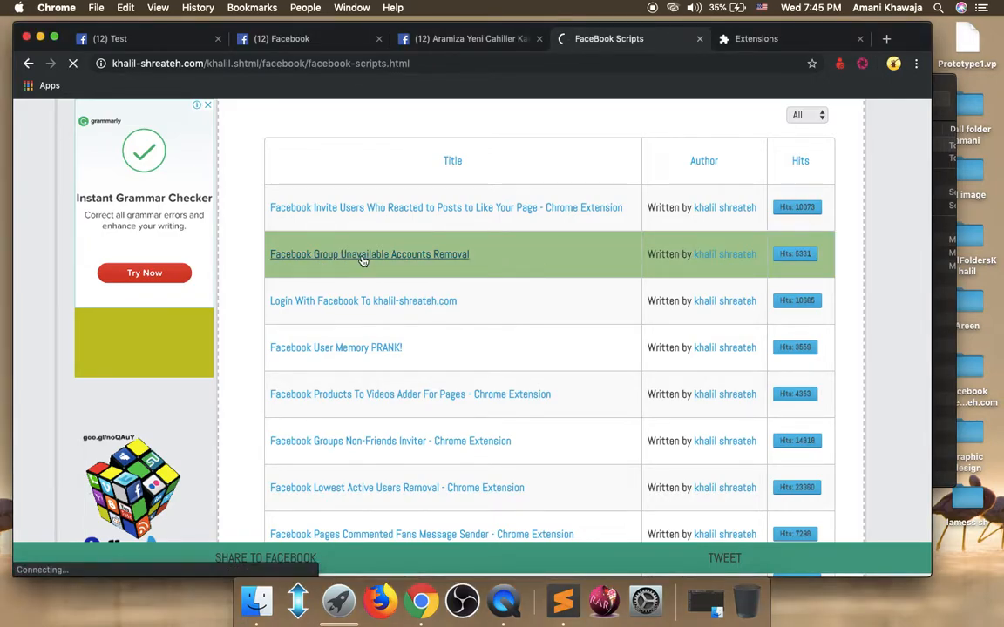
Scroll the extension page down to the Installation section with its download countdown
click(369, 254)
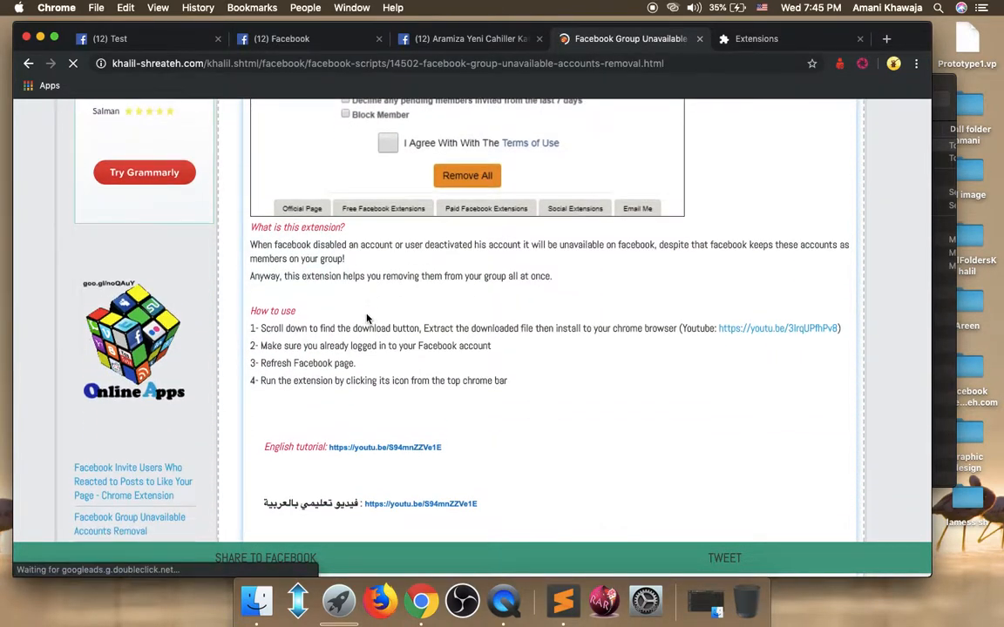
scroll(down, 3)
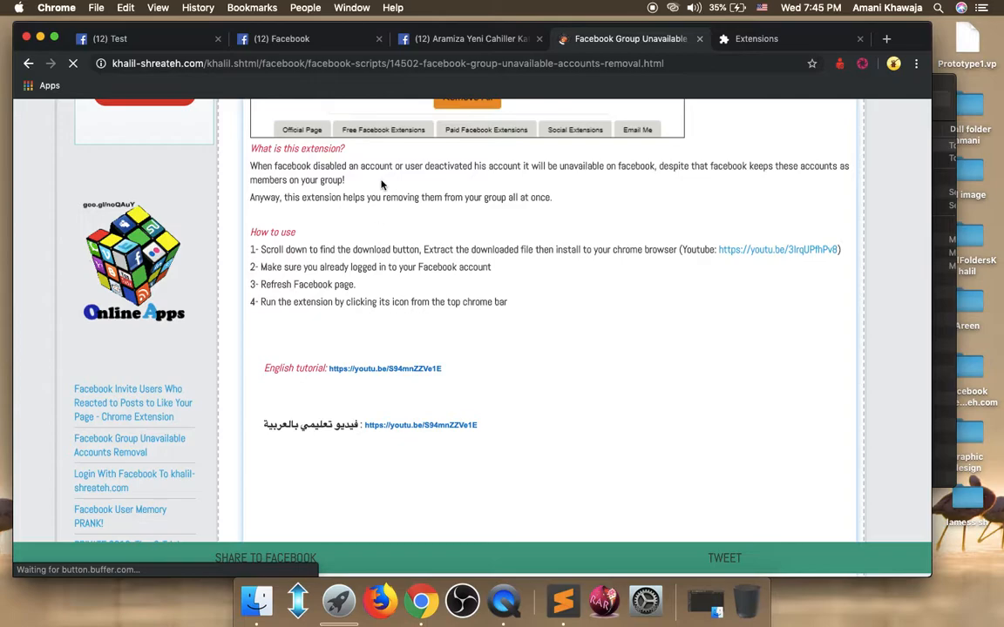
scroll(down, 3)
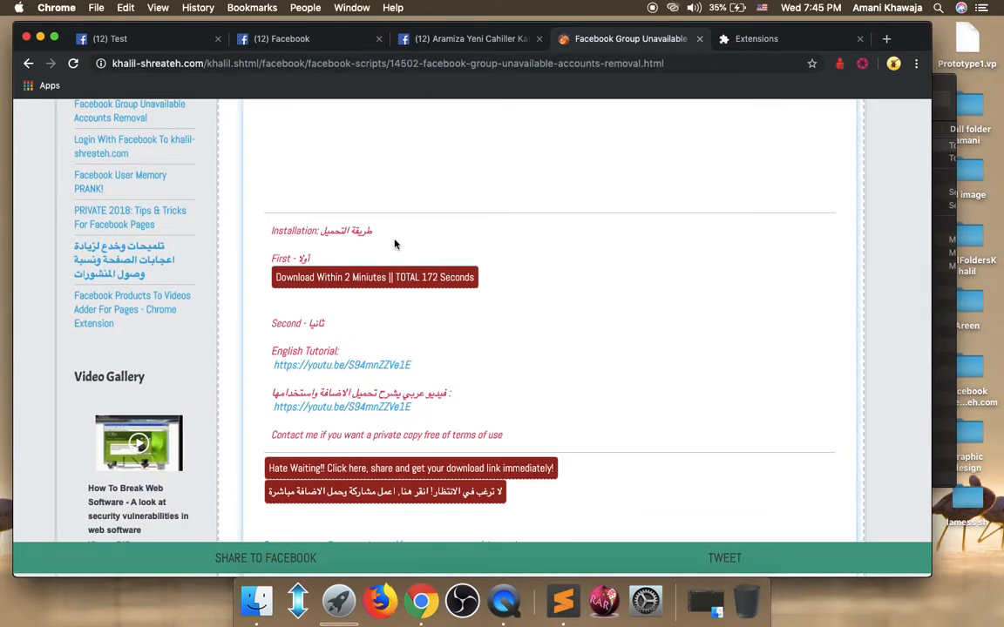
scroll(down, 3)
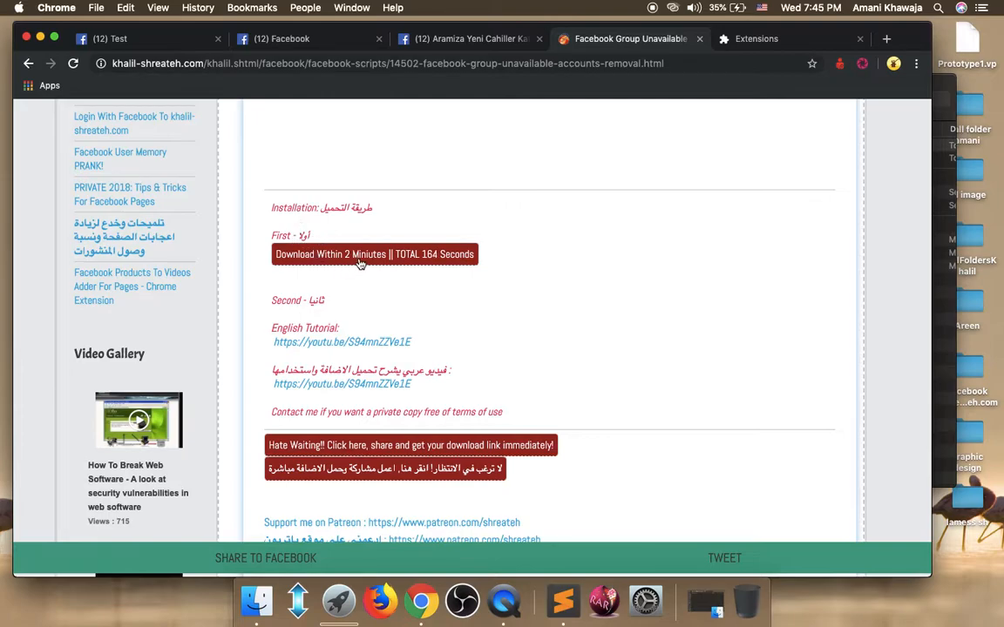
mouse_move(683, 371)
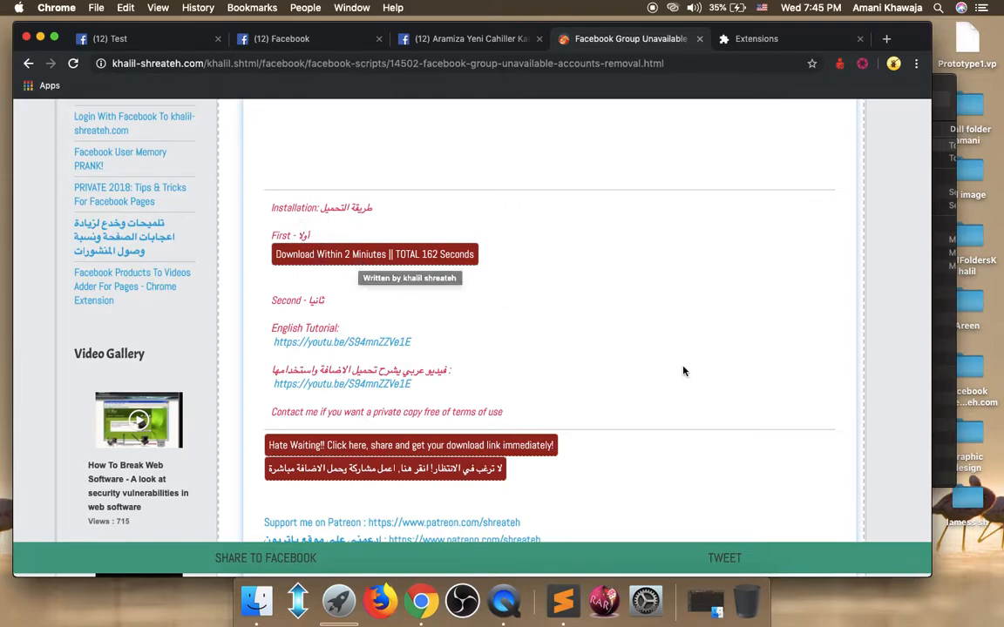
mouse_move(683, 370)
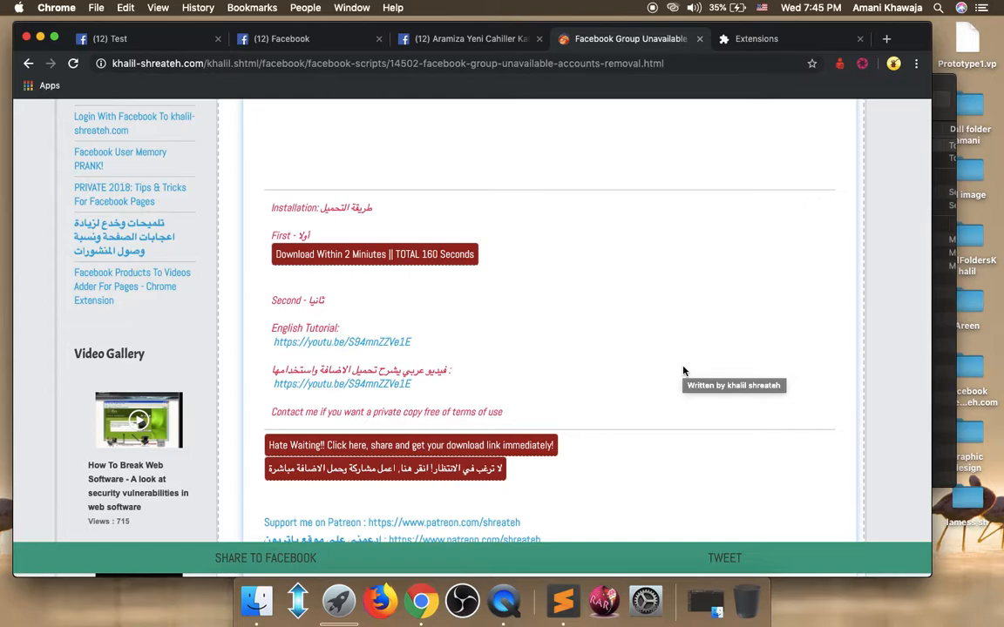
scroll(down, 3)
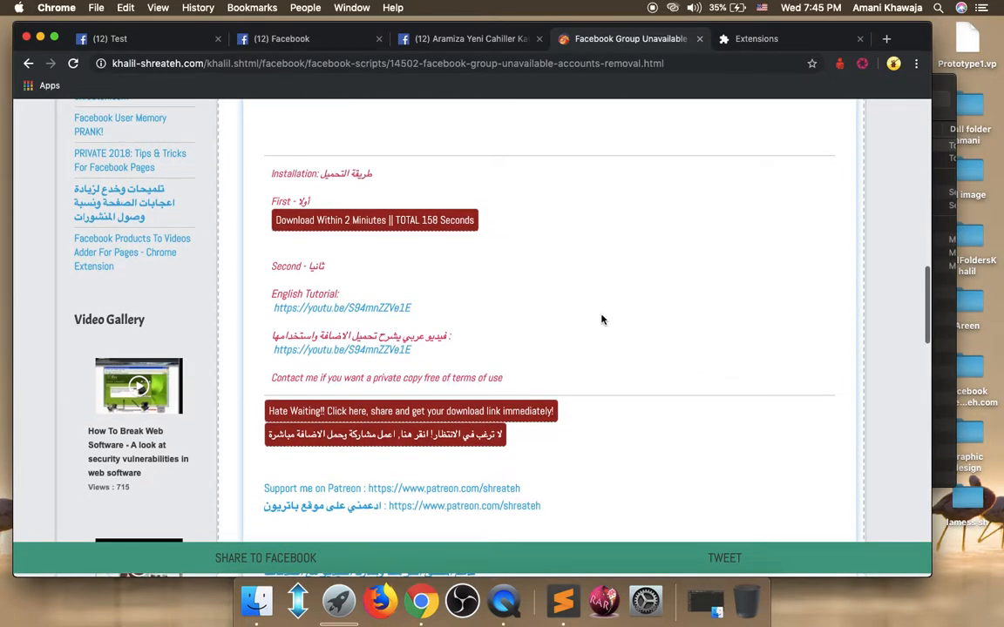
mouse_move(540, 330)
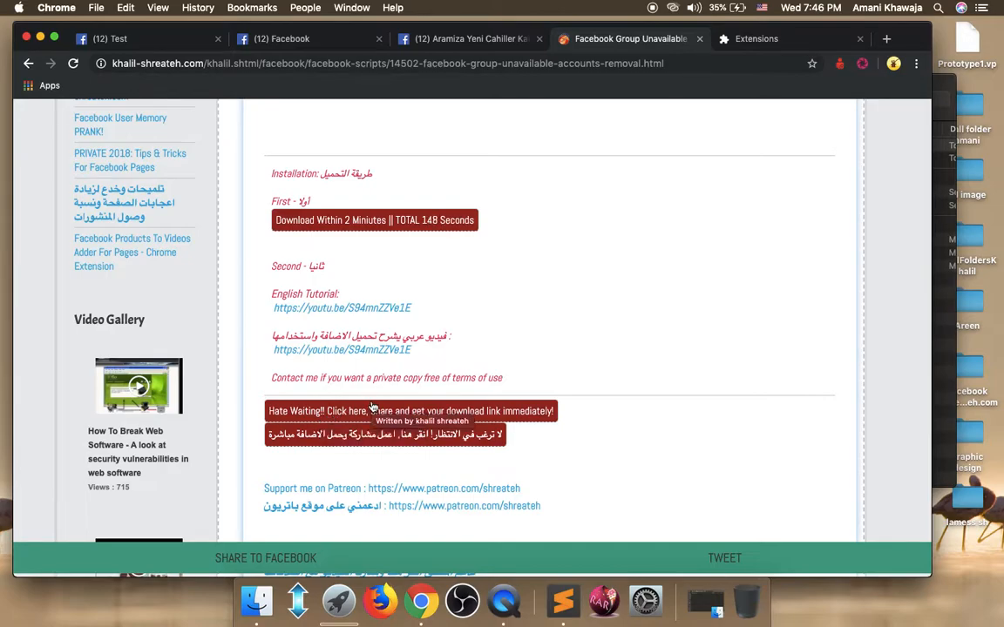
mouse_move(505, 378)
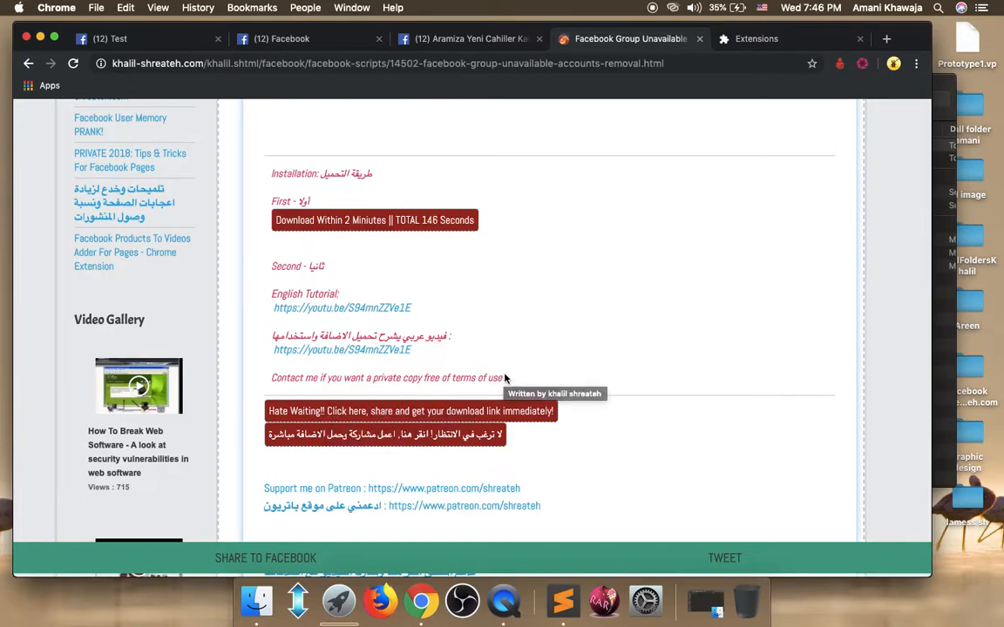
mouse_move(467, 420)
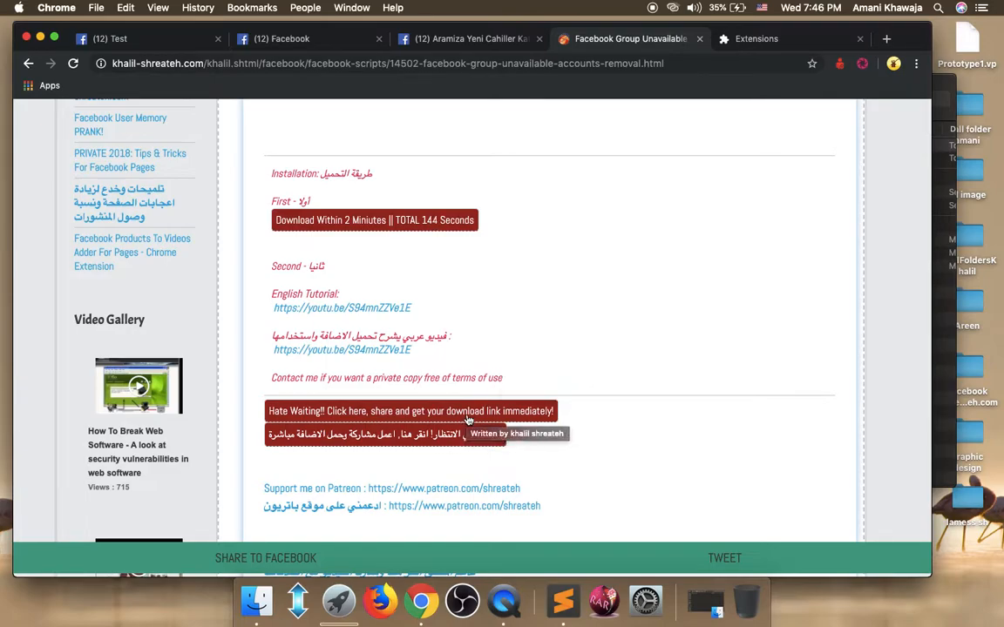
mouse_move(359, 235)
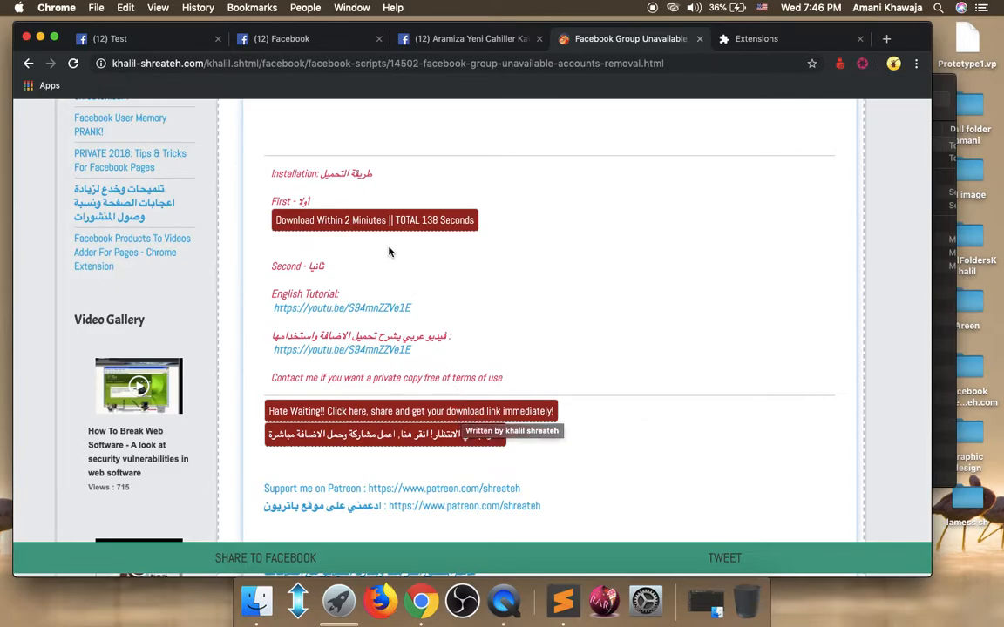
mouse_move(537, 404)
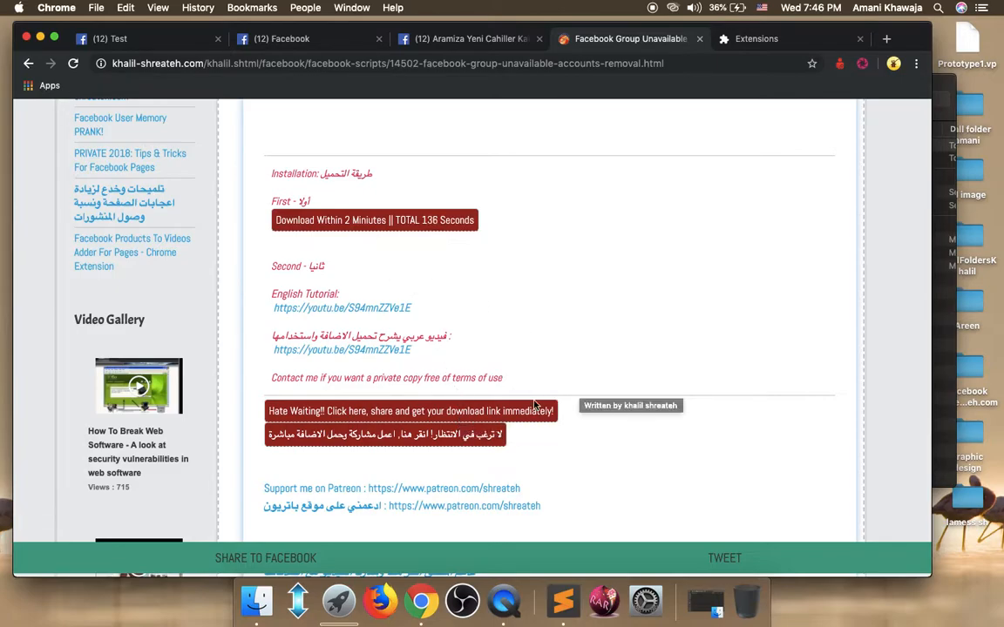
Use 'Hate Waiting?' to post the page to the Facebook news feed, unlocking Download Now
click(411, 411)
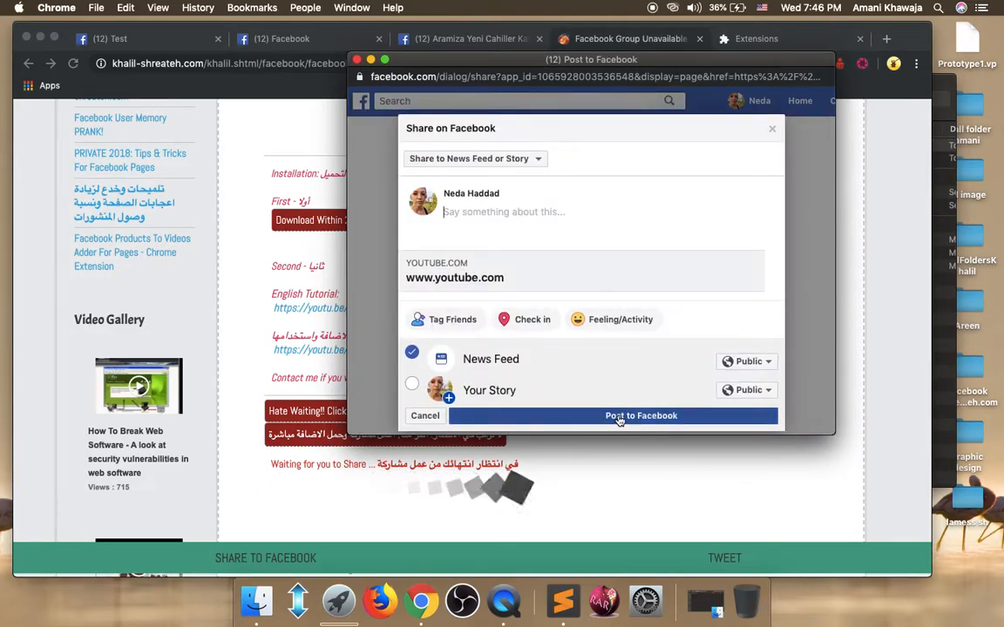
click(642, 414)
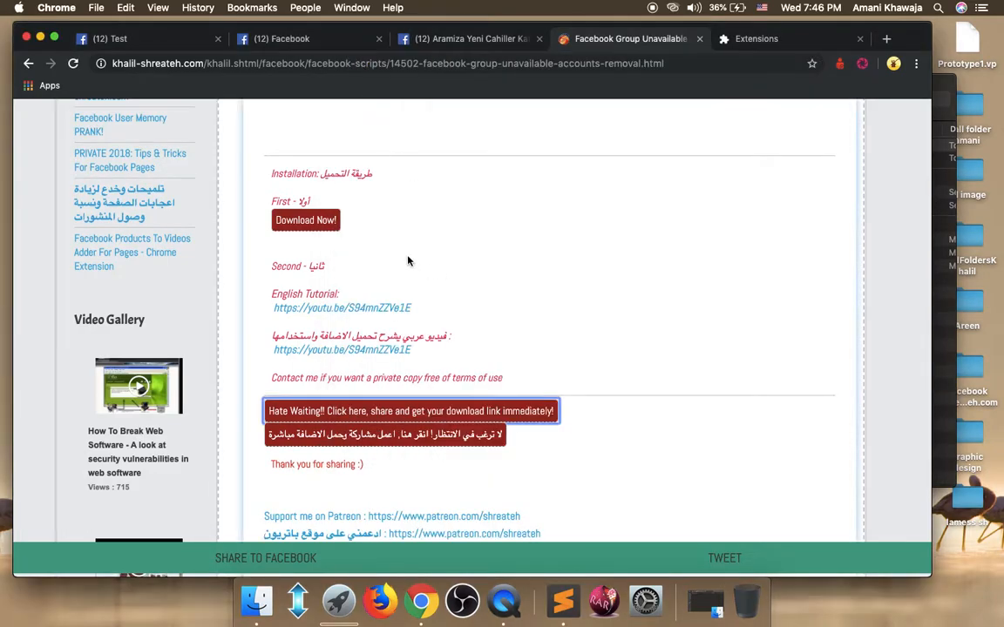
mouse_move(305, 220)
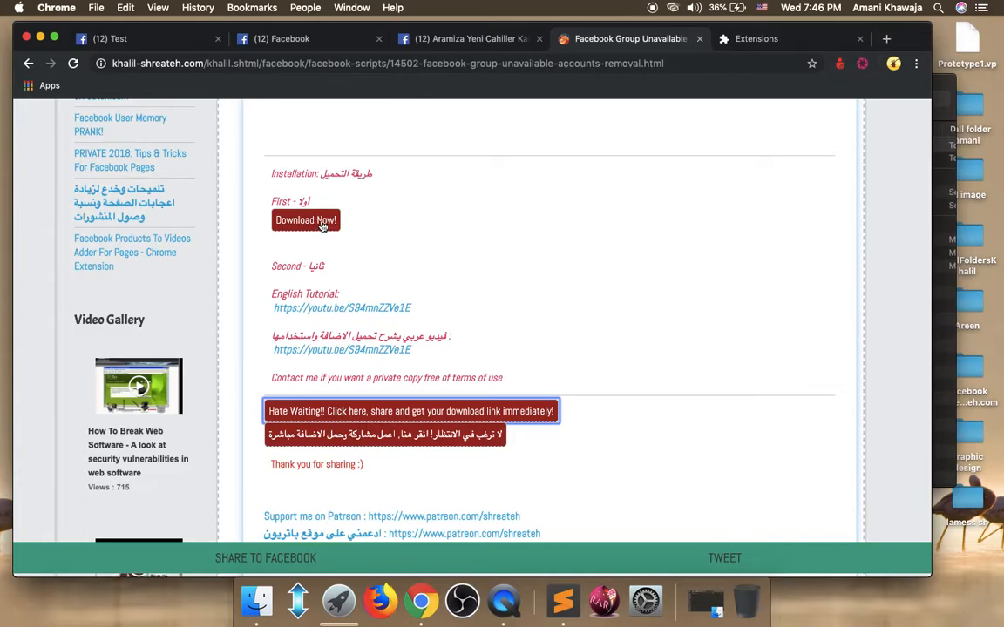
mouse_move(305, 225)
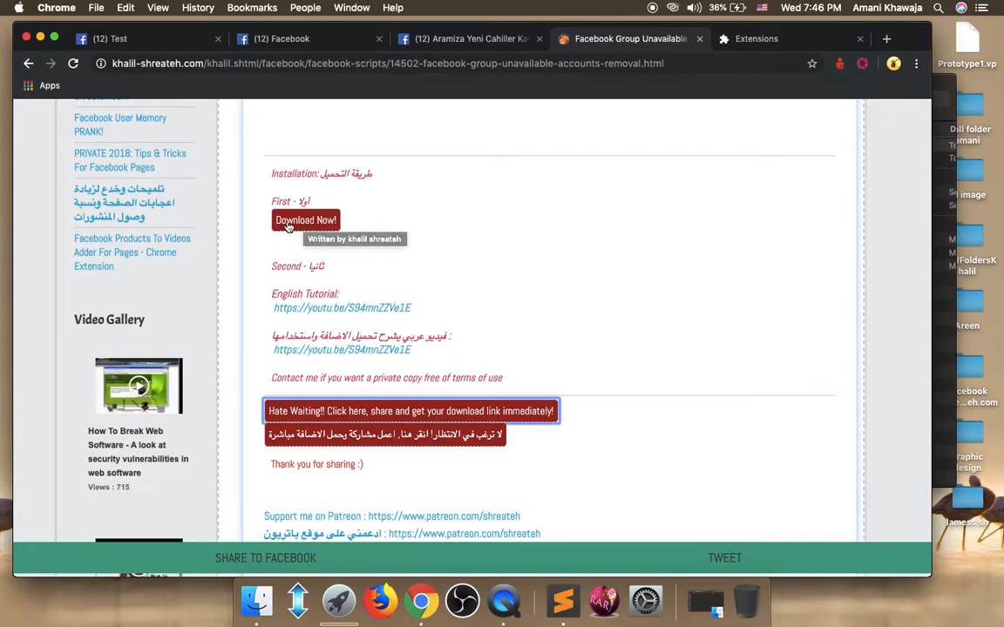
Download the Group Unavailable Accounts Removal zip and save it into Downloads
click(305, 220)
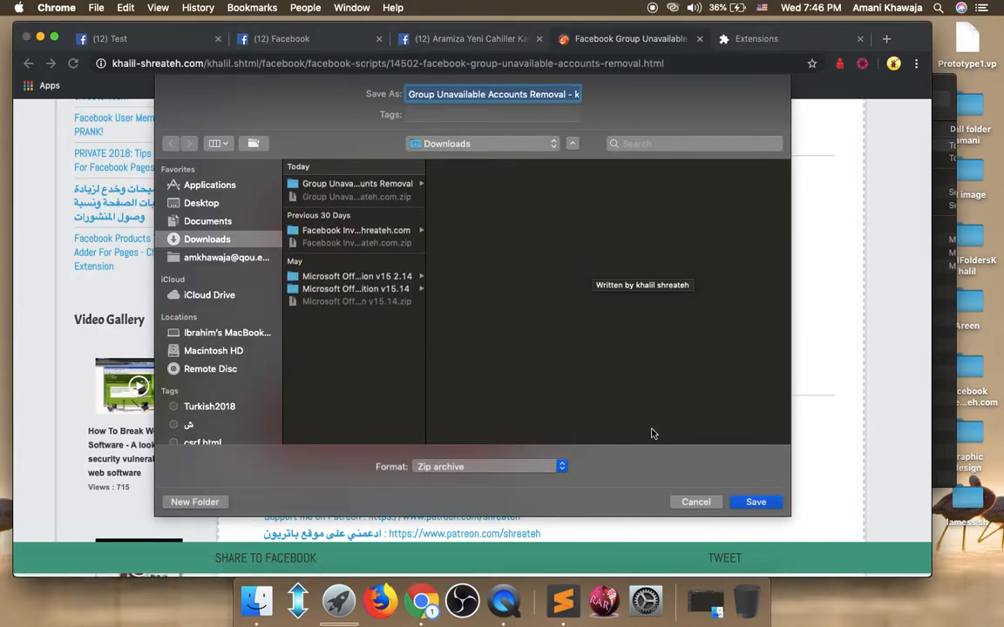
click(757, 502)
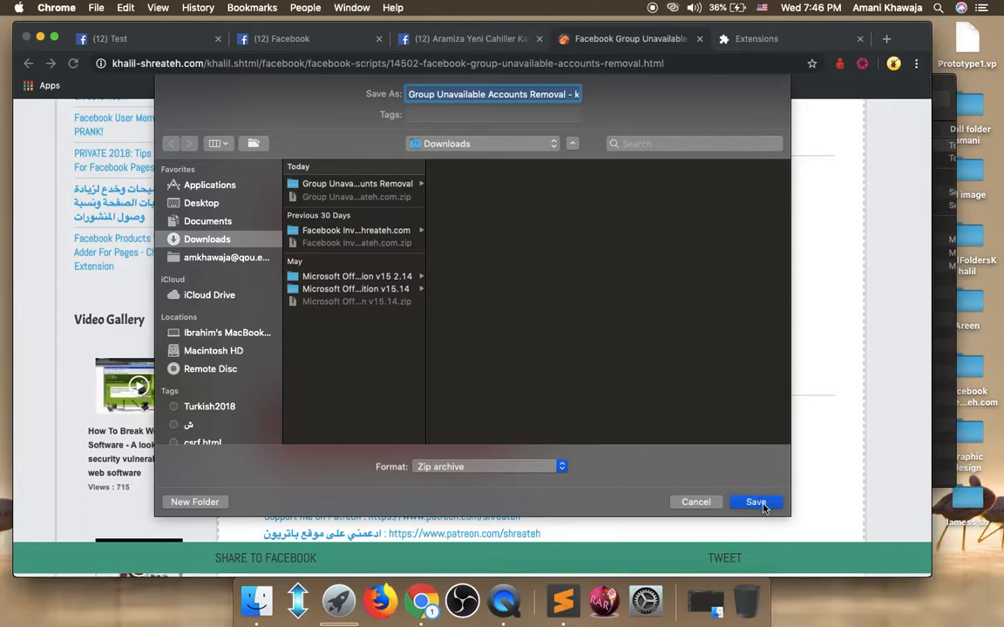
click(754, 502)
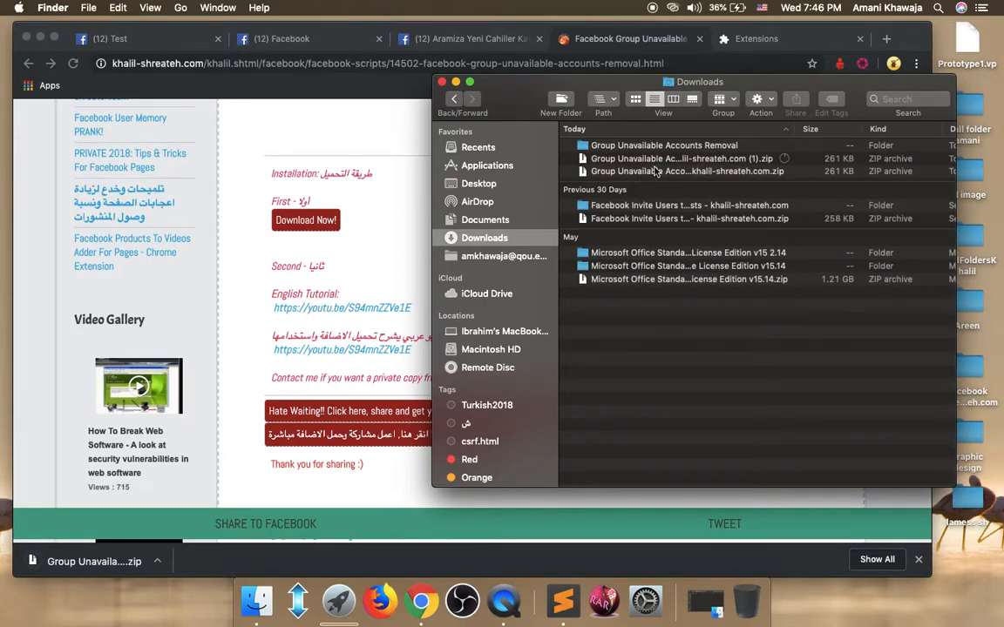
Extract the downloaded zip in Downloads and enter the Group Unavailable Accounts Removal folder
click(681, 158)
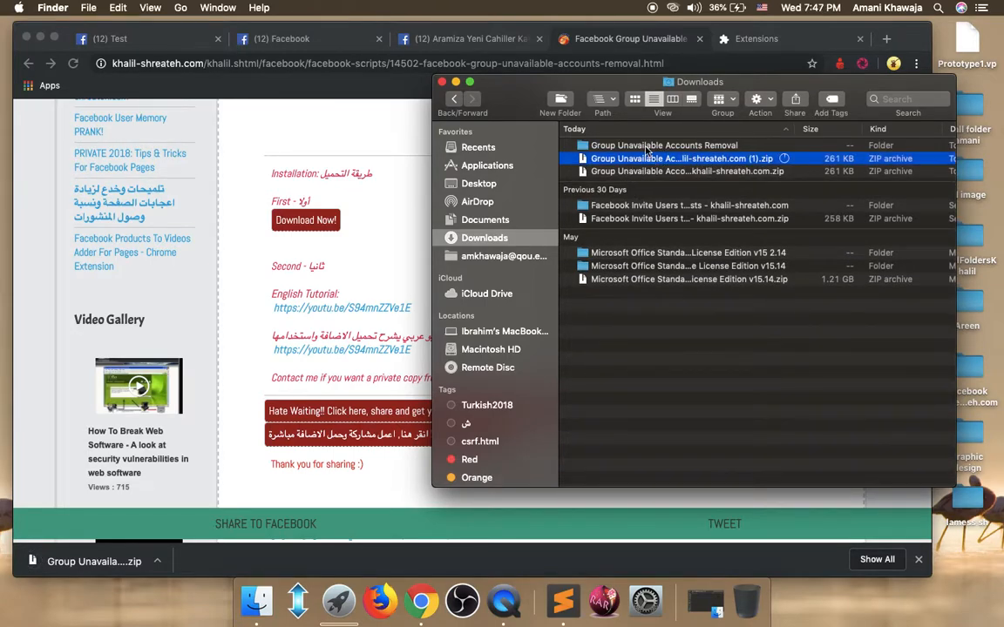
click(664, 147)
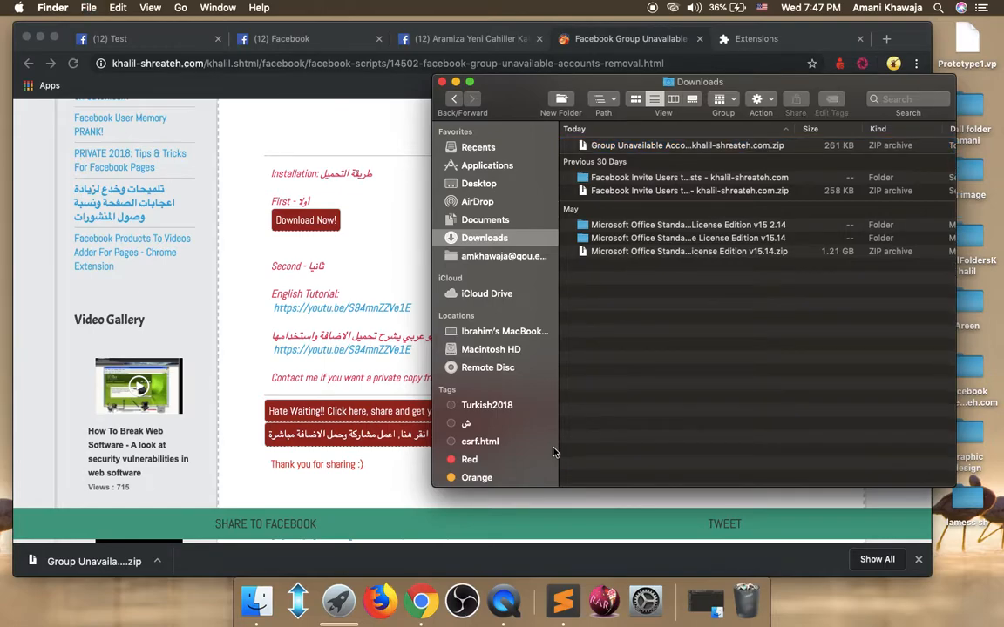
click(686, 147)
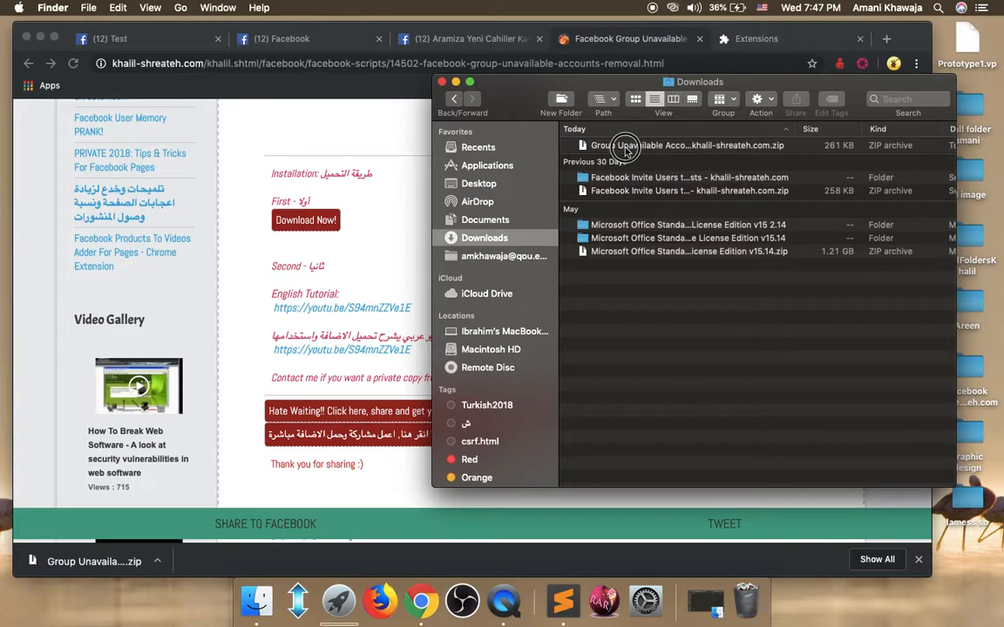
click(688, 146)
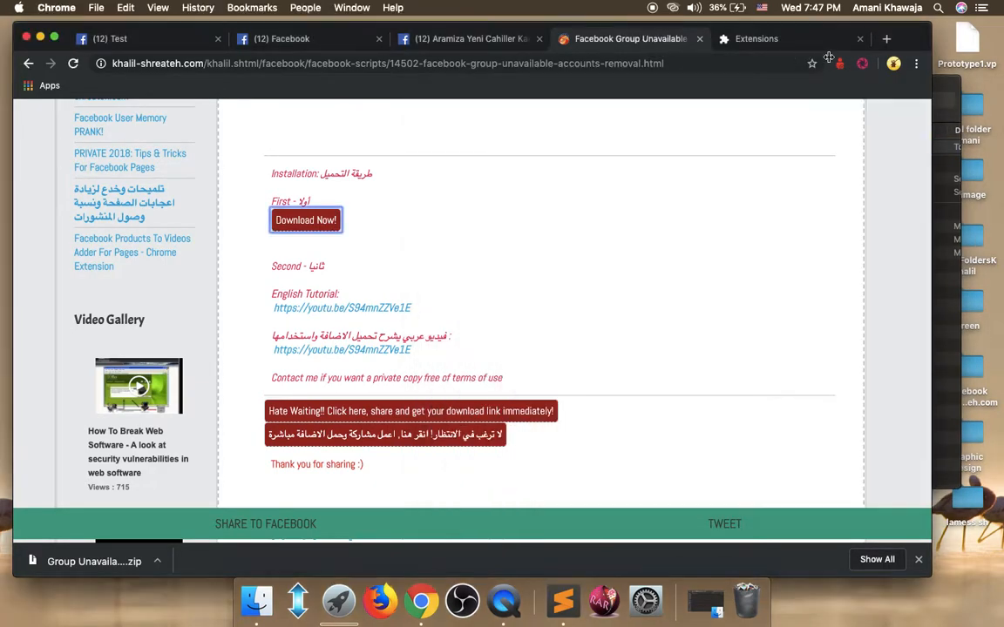
click(839, 62)
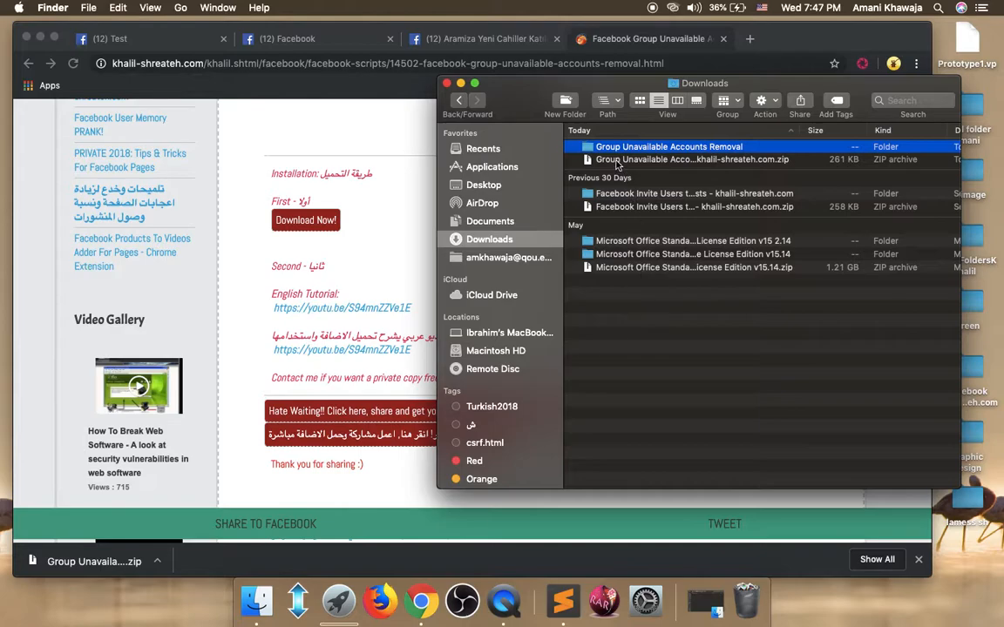
right_click(694, 160)
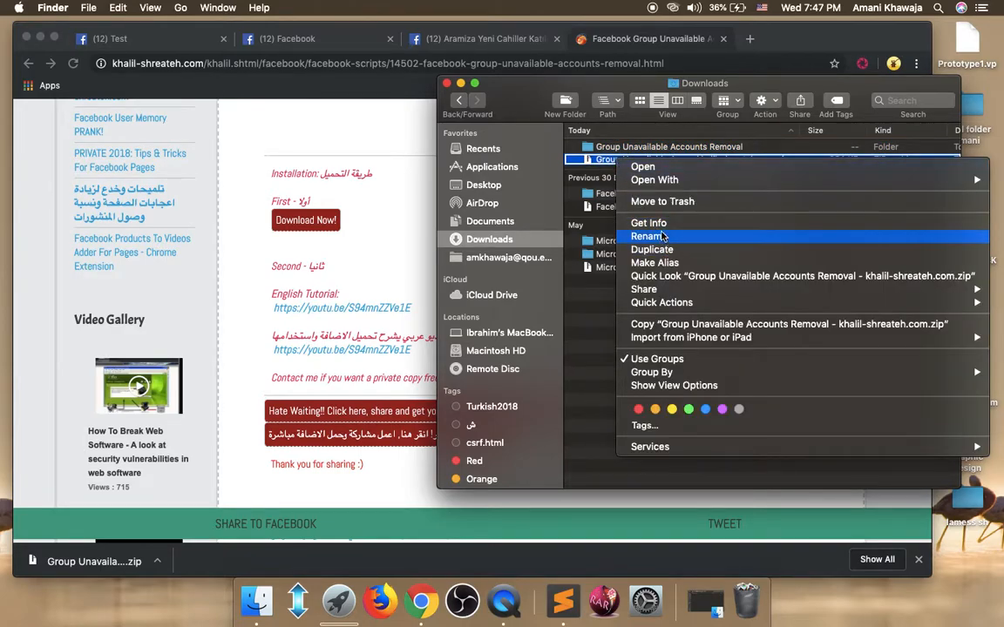
mouse_move(600, 317)
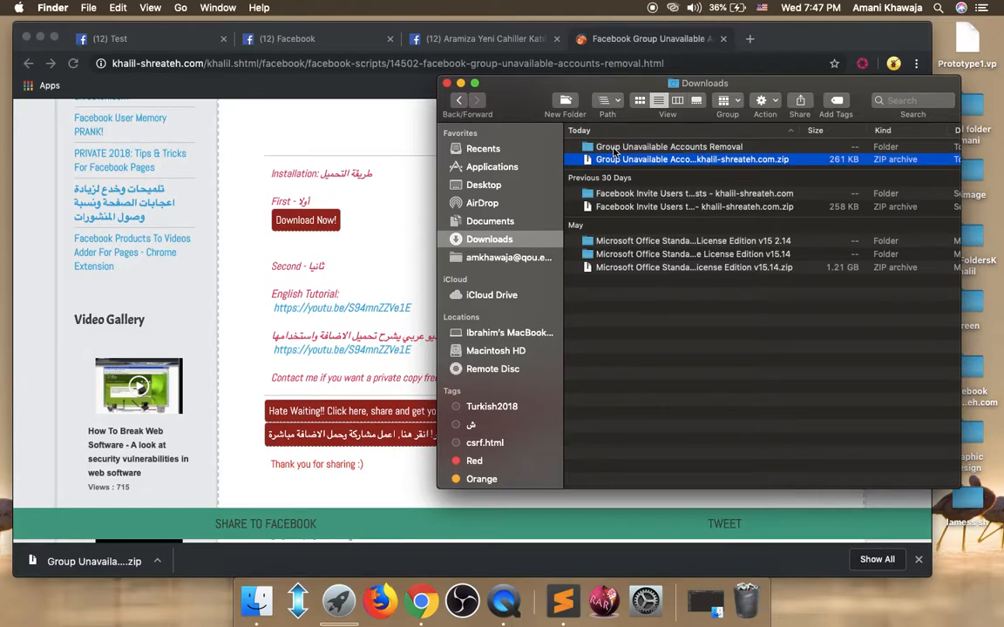
click(669, 147)
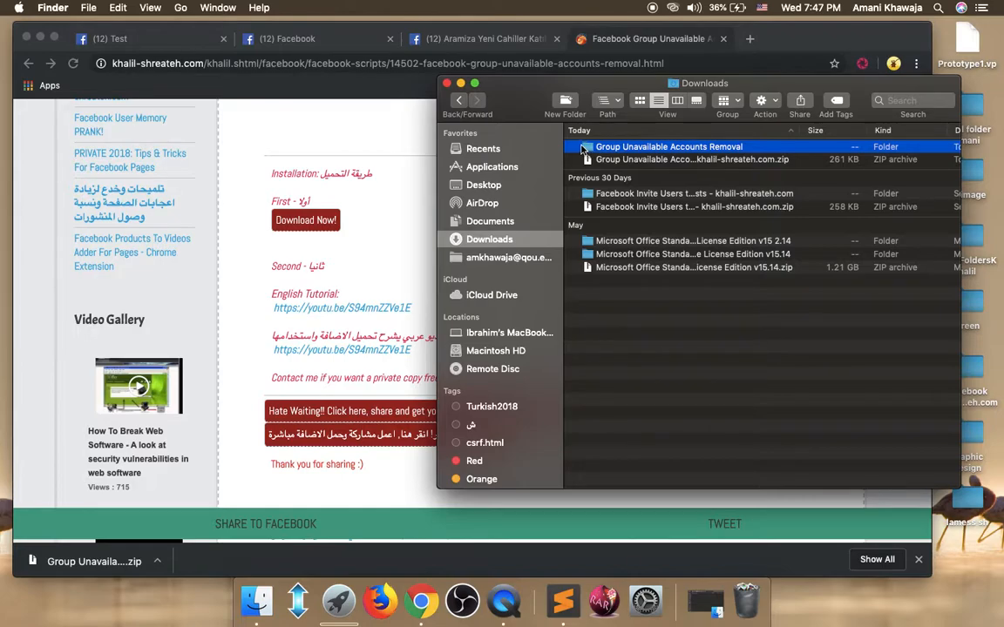
double_click(669, 147)
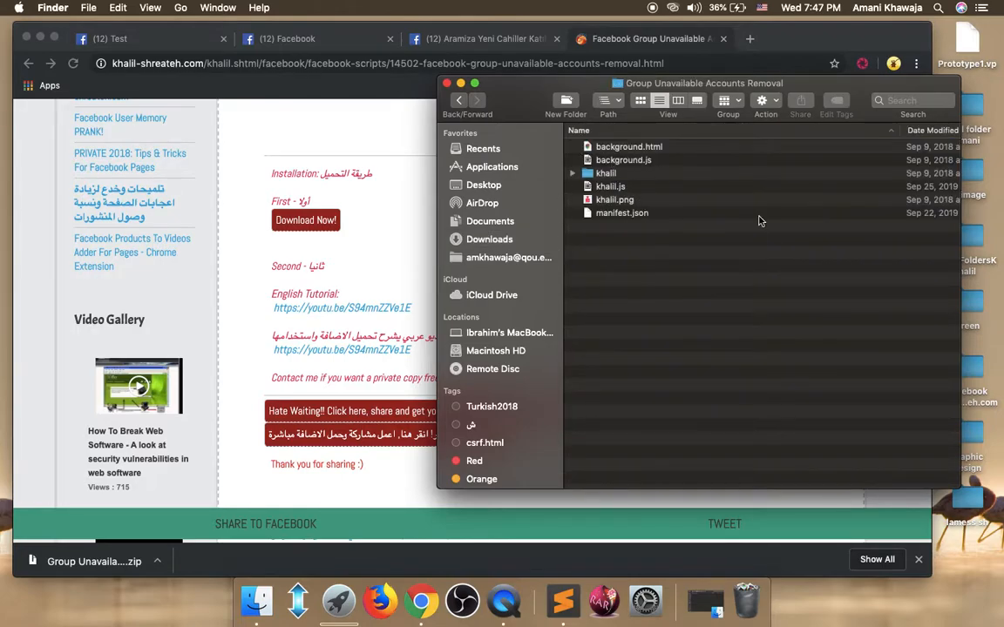
mouse_move(671, 195)
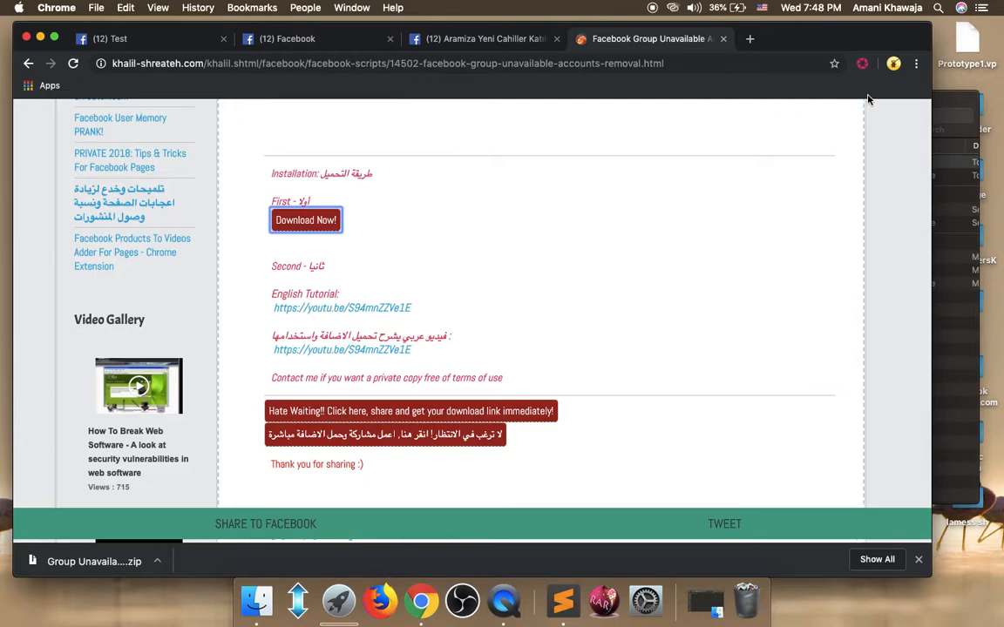
mouse_move(916, 66)
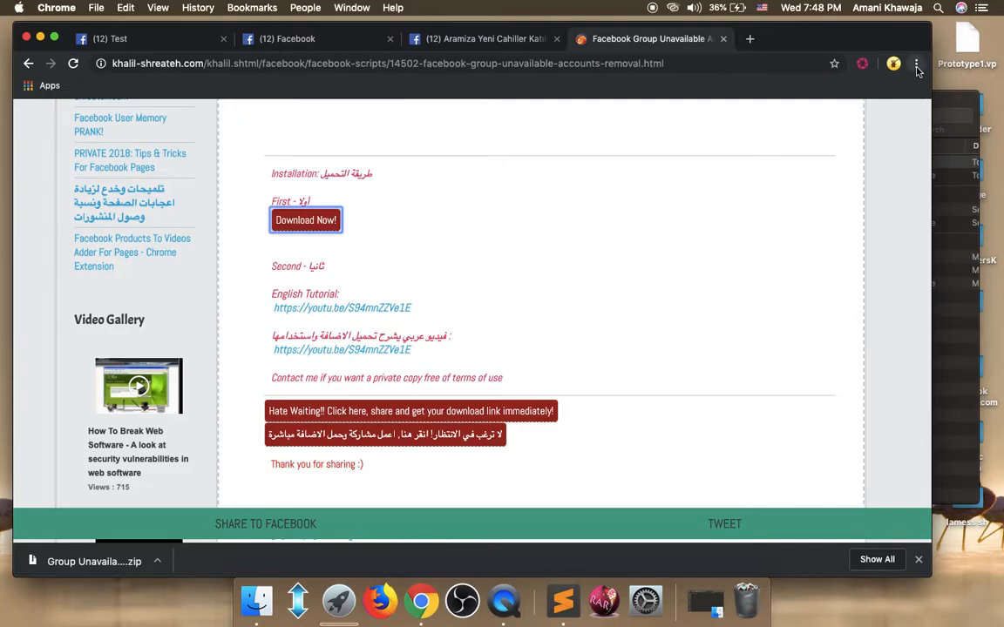
mouse_move(917, 62)
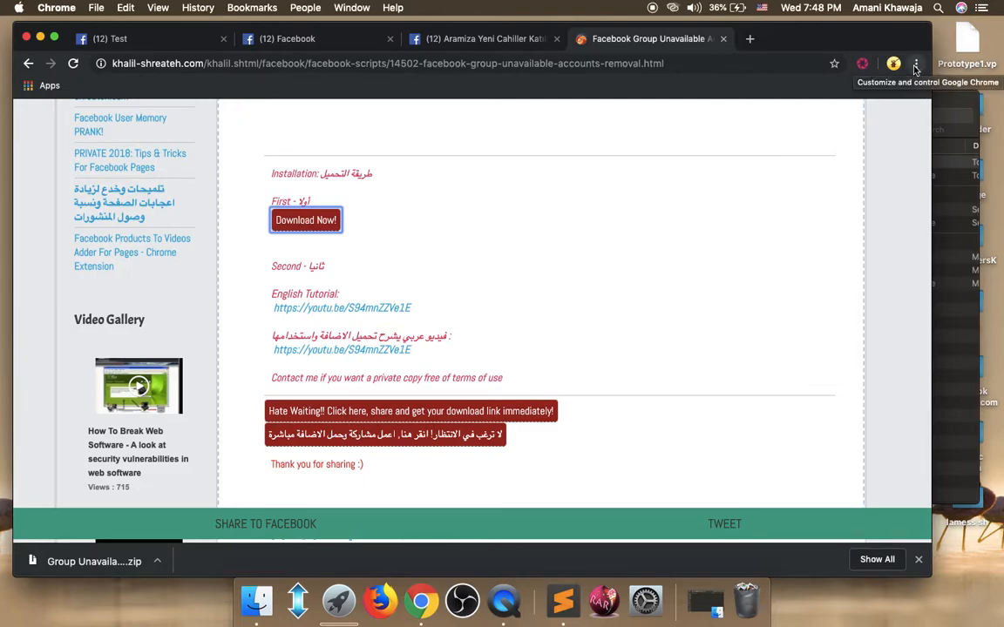
Go to More Tools > Extensions from Chrome's menu and switch Developer mode off
click(915, 62)
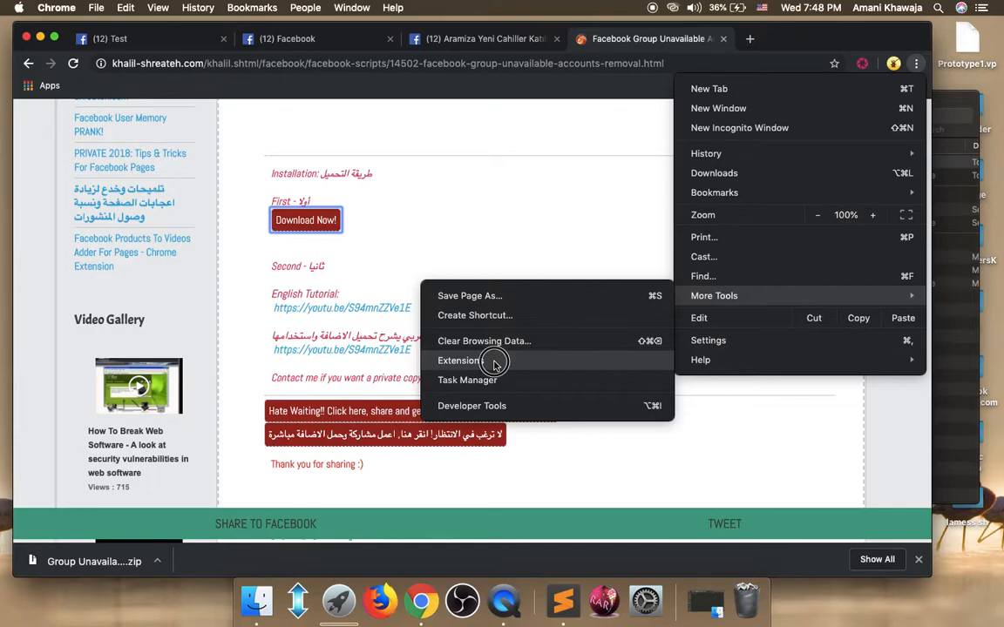
click(460, 359)
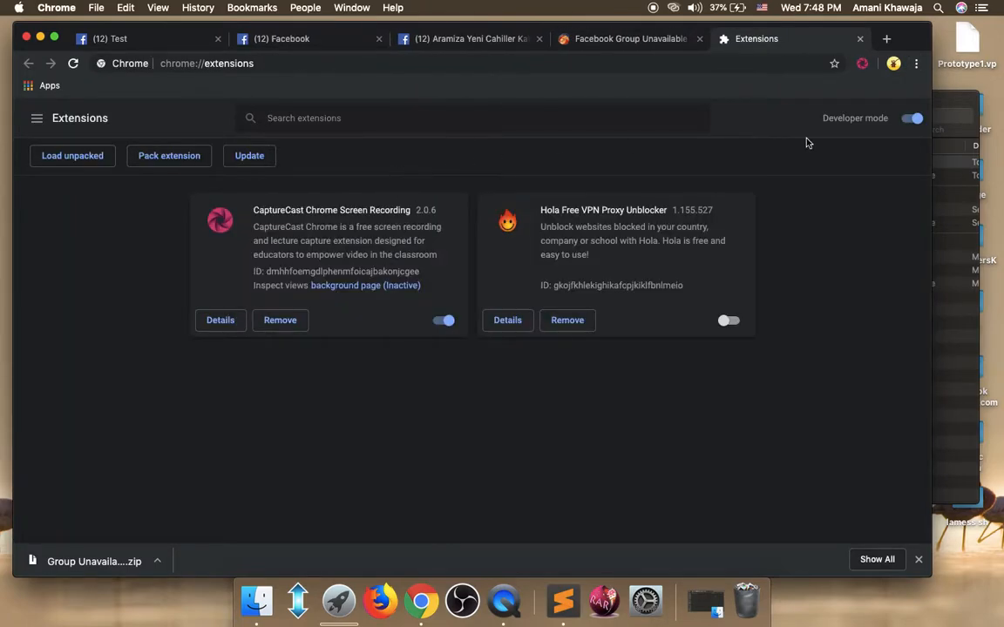
click(911, 119)
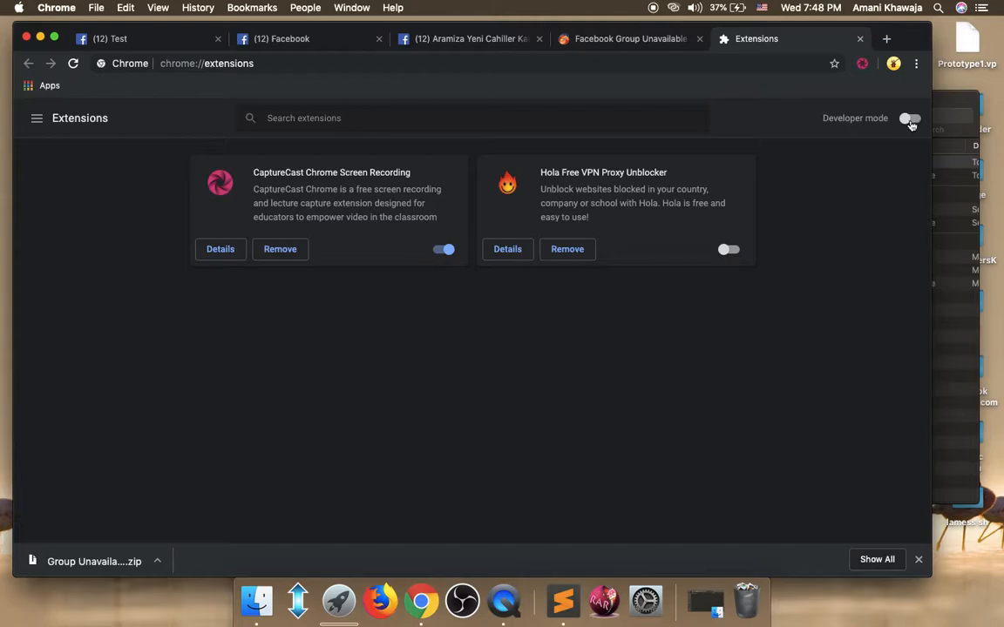
Switch Developer mode back on and bring Finder's Downloads folder alongside the Extensions page
click(909, 119)
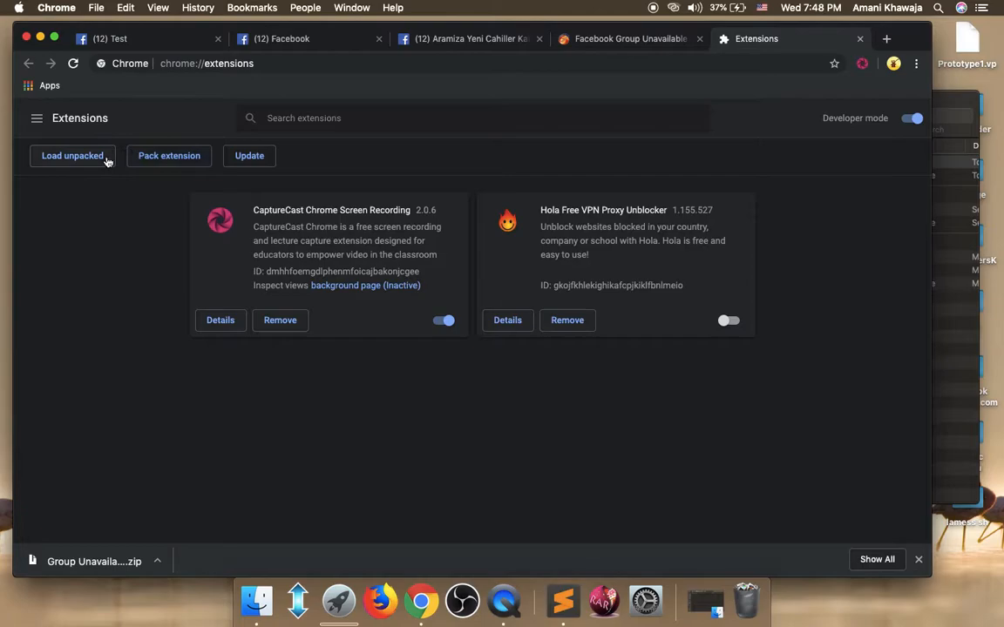
mouse_move(126, 216)
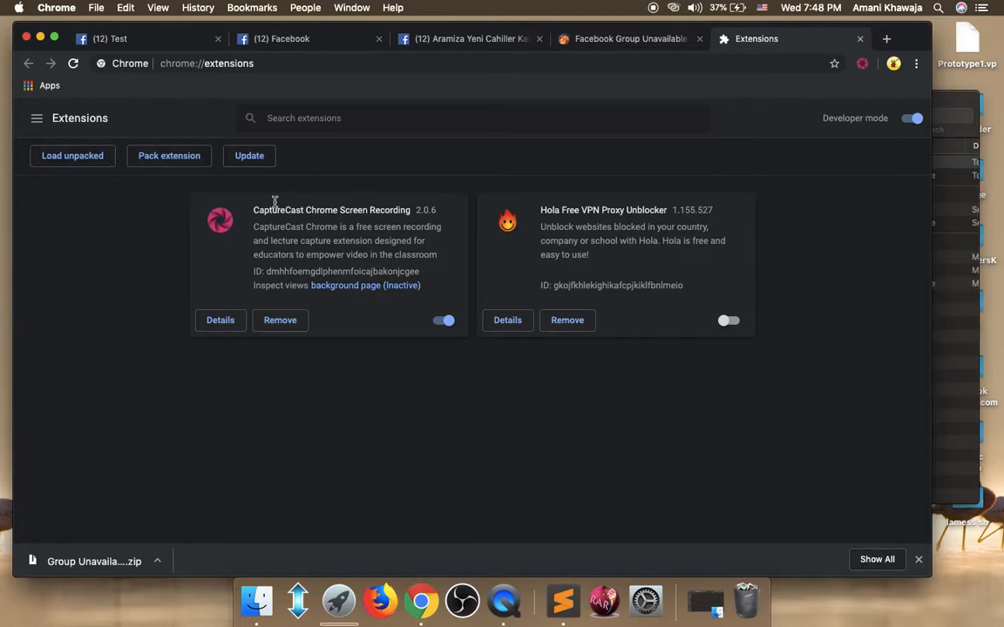
click(253, 63)
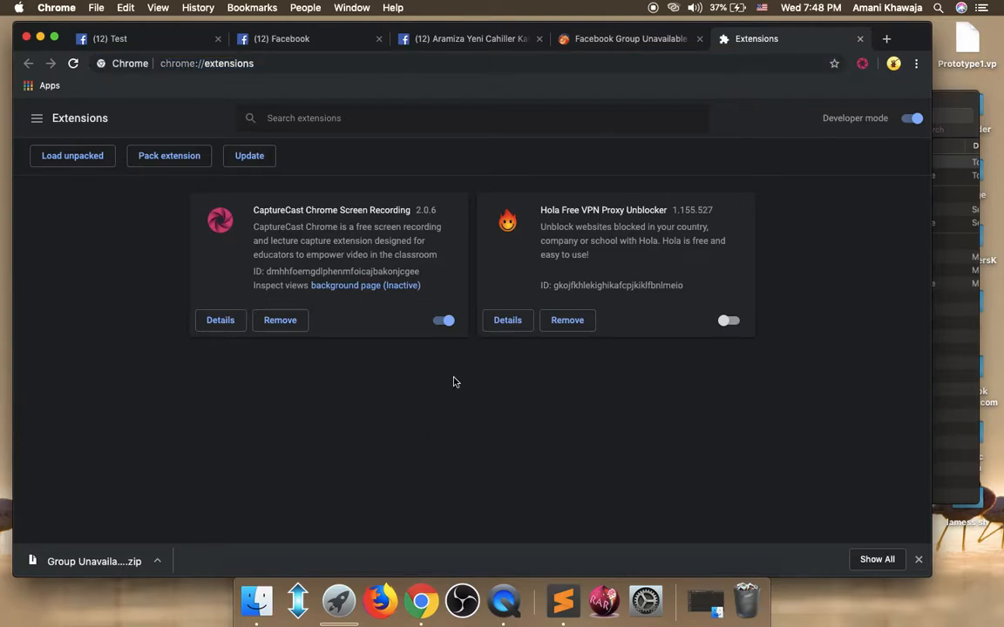
mouse_move(961, 411)
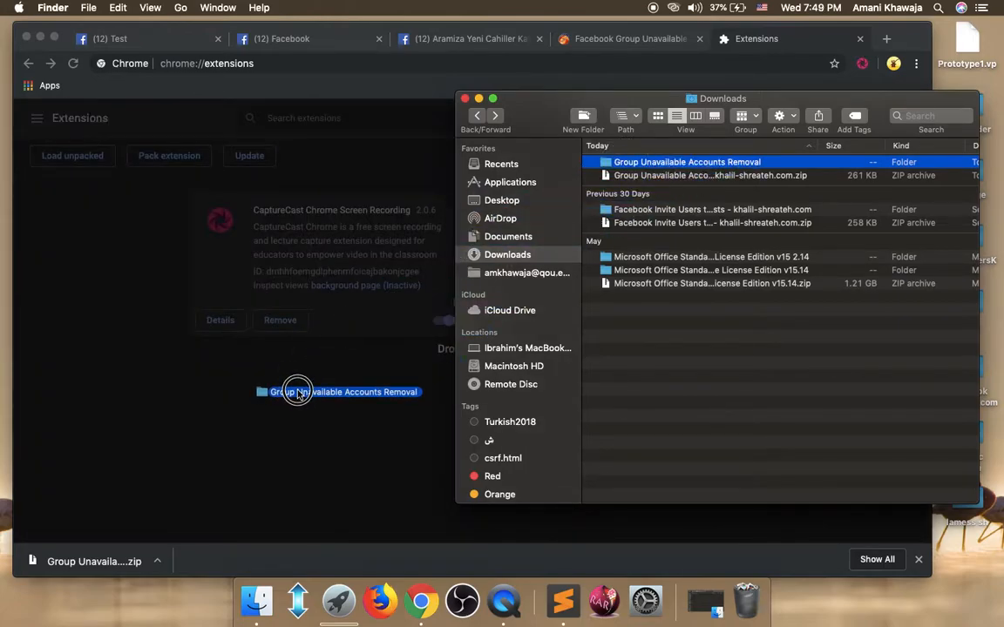
Drag the unpacked folder onto chrome://extensions to install it, then return to the Facebook tab
drag(296, 390, 471, 373)
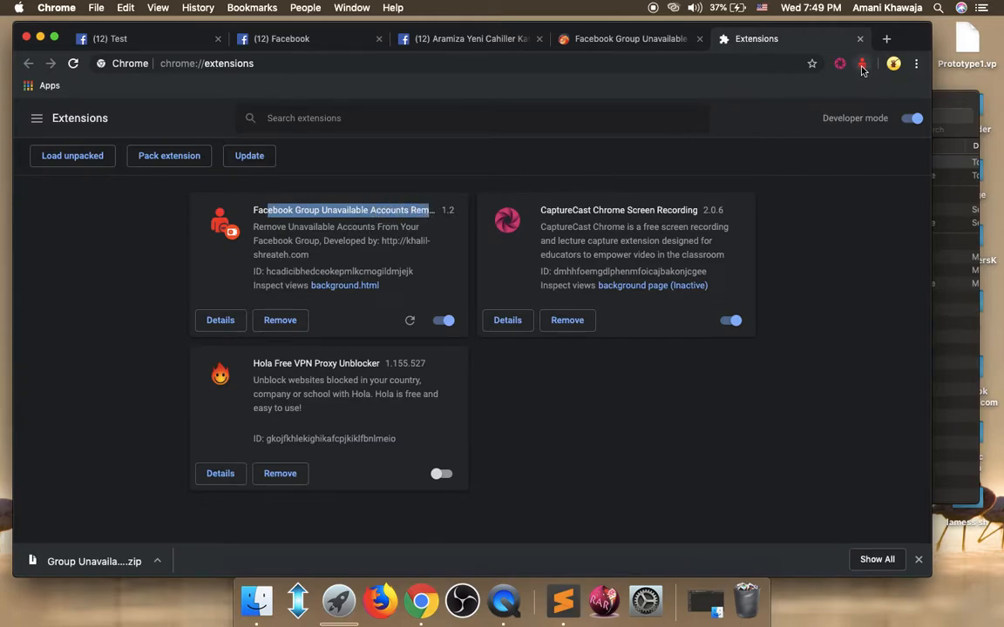
mouse_move(840, 70)
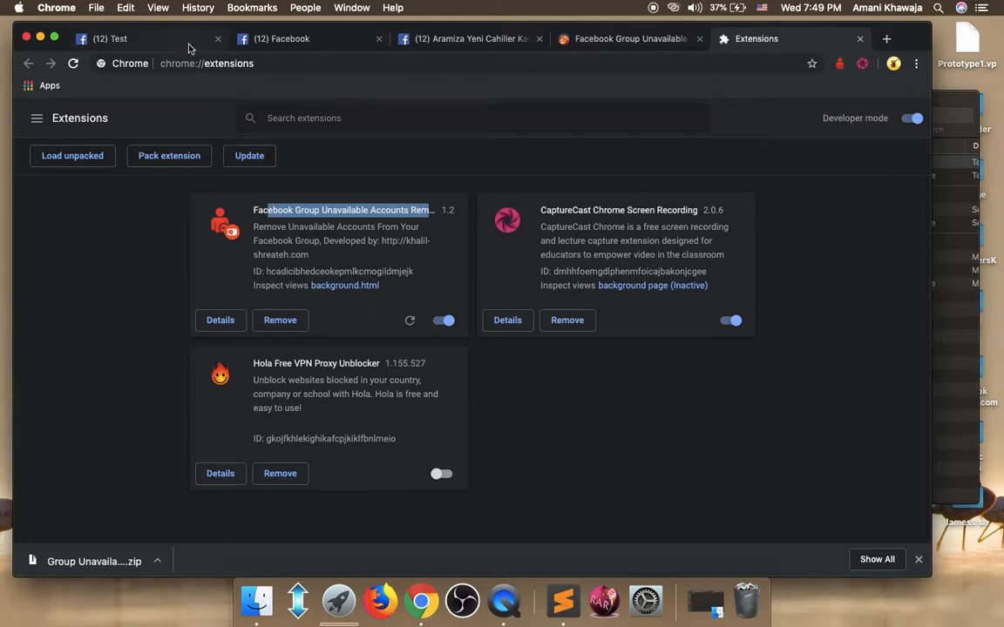
click(279, 38)
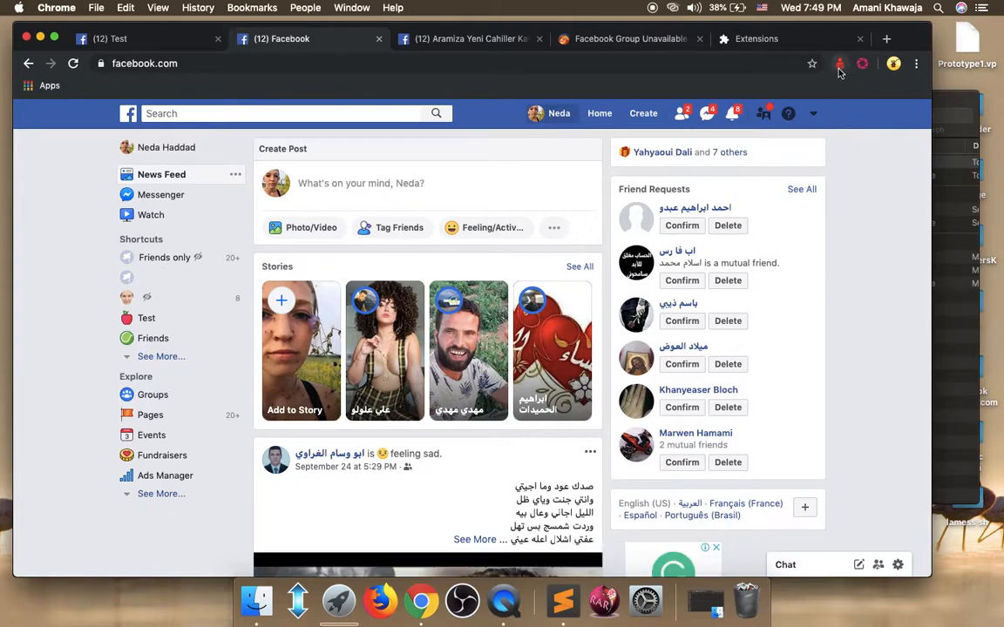
mouse_move(840, 63)
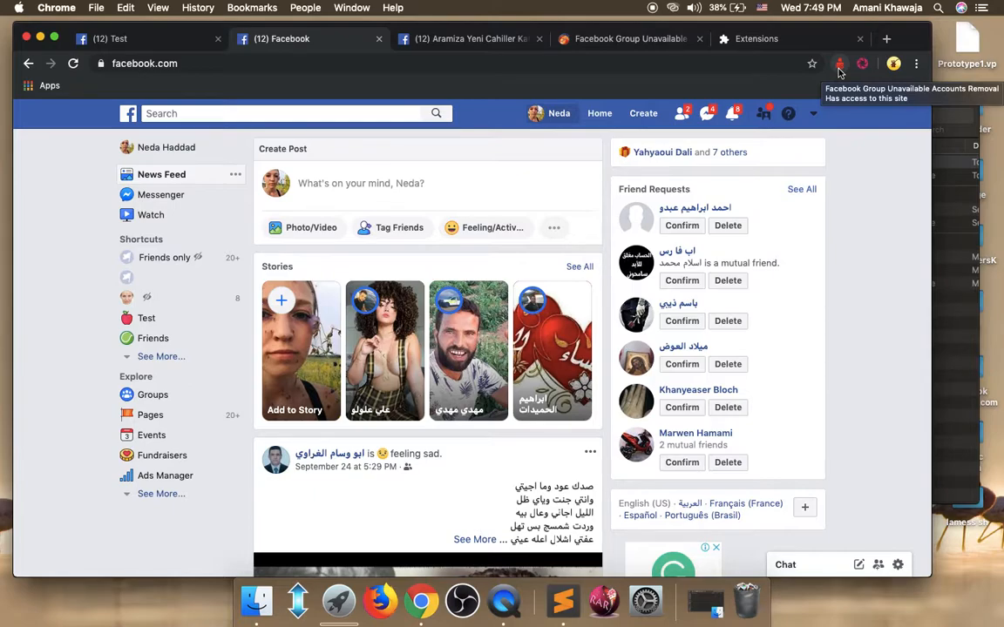
Run the new extension, accept its 'Refresh Your Page' alert and go to the group tab
click(840, 63)
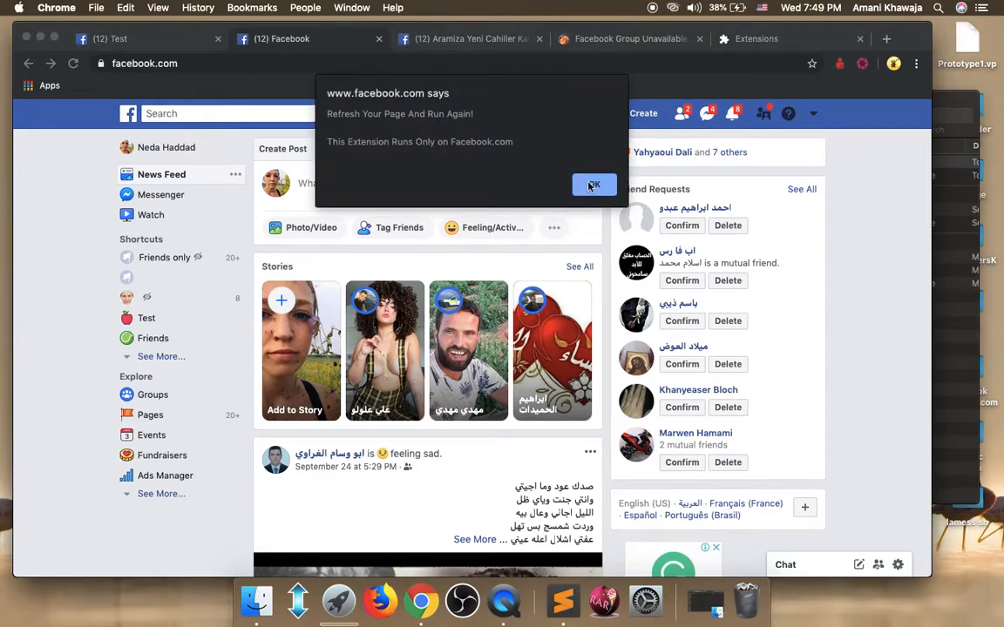
click(594, 184)
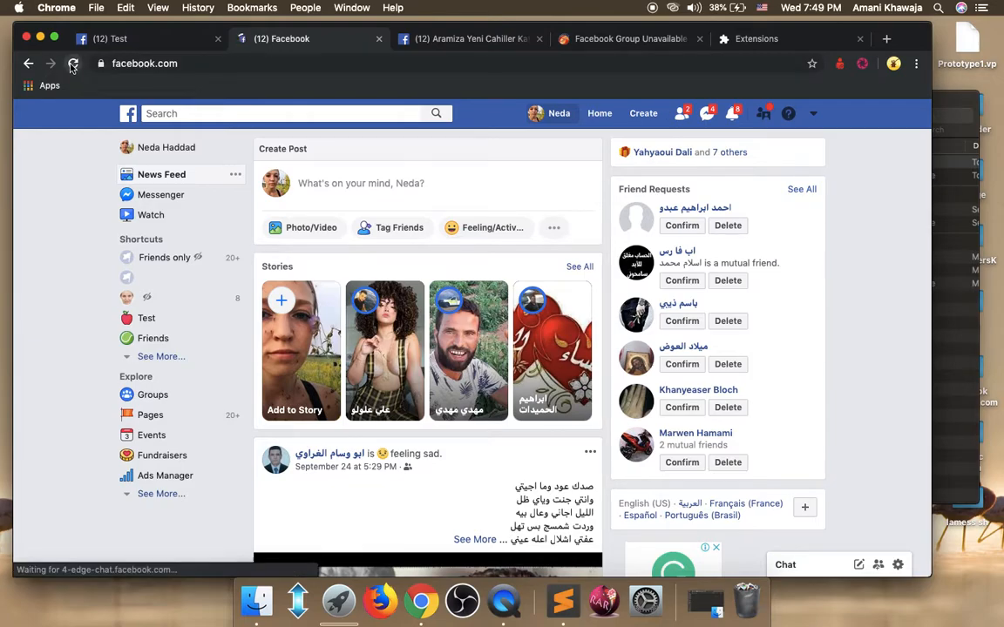
click(73, 62)
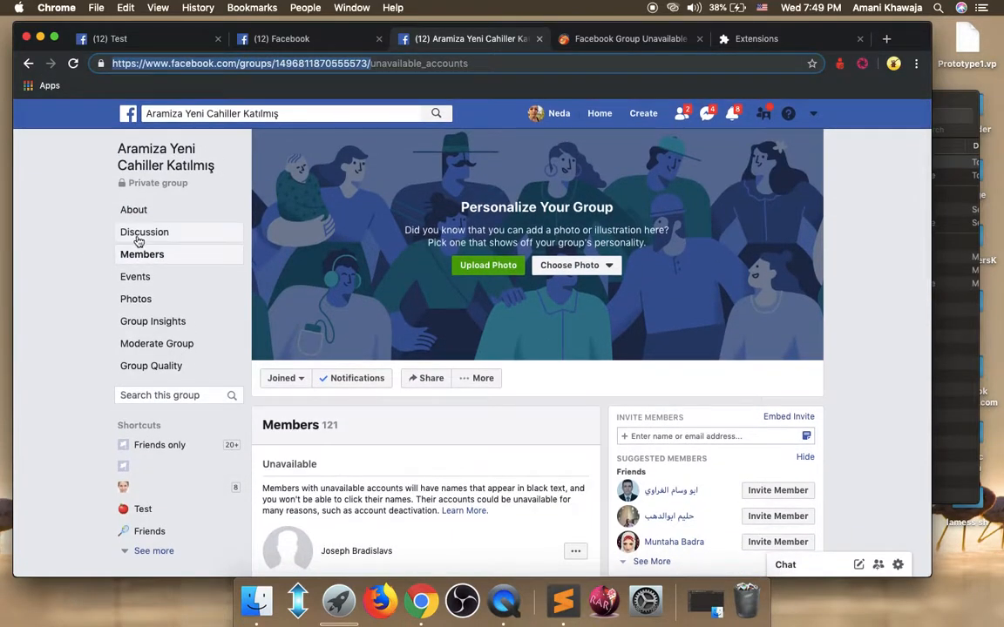
Open the group's Discussion page in a new tab and reach its address for copying
right_click(142, 232)
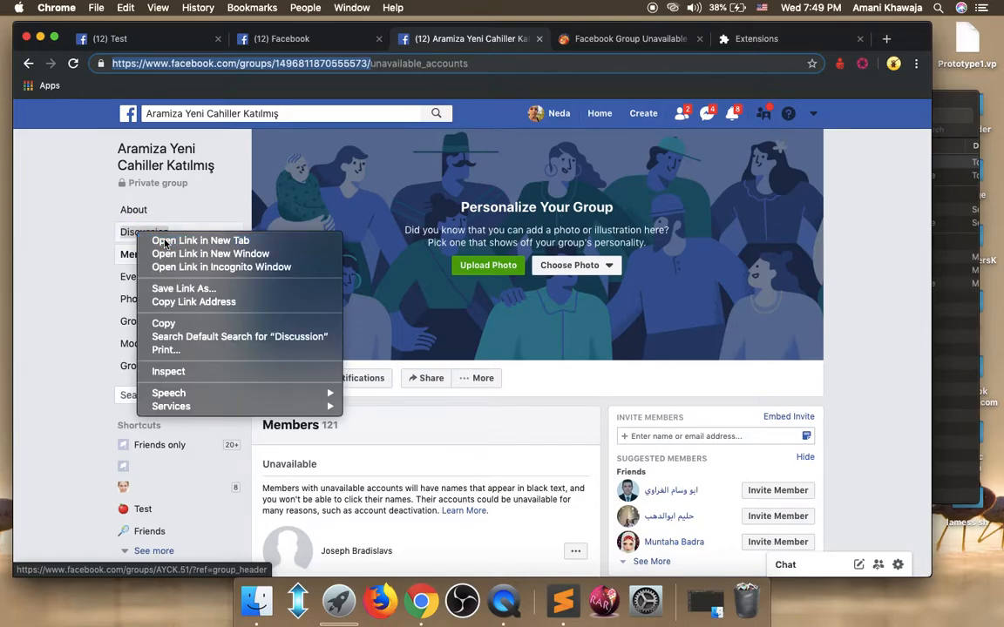
click(200, 240)
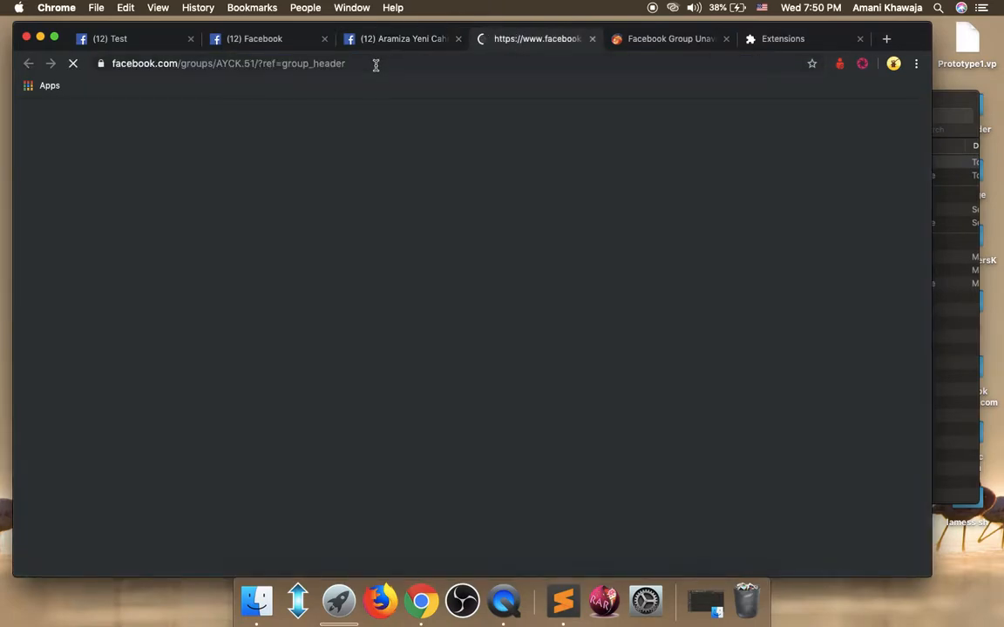
right_click(229, 63)
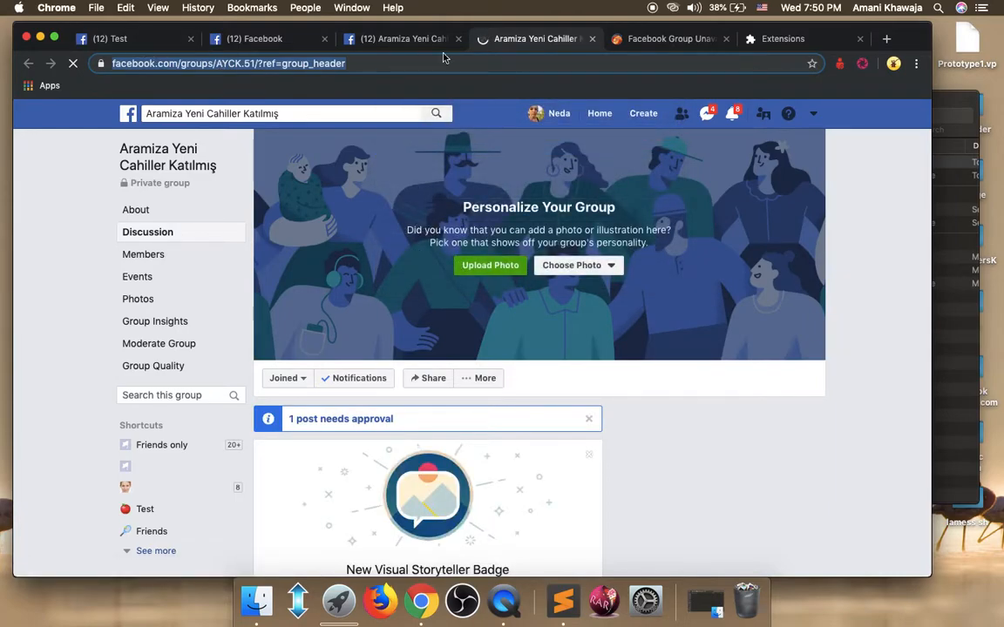
click(143, 255)
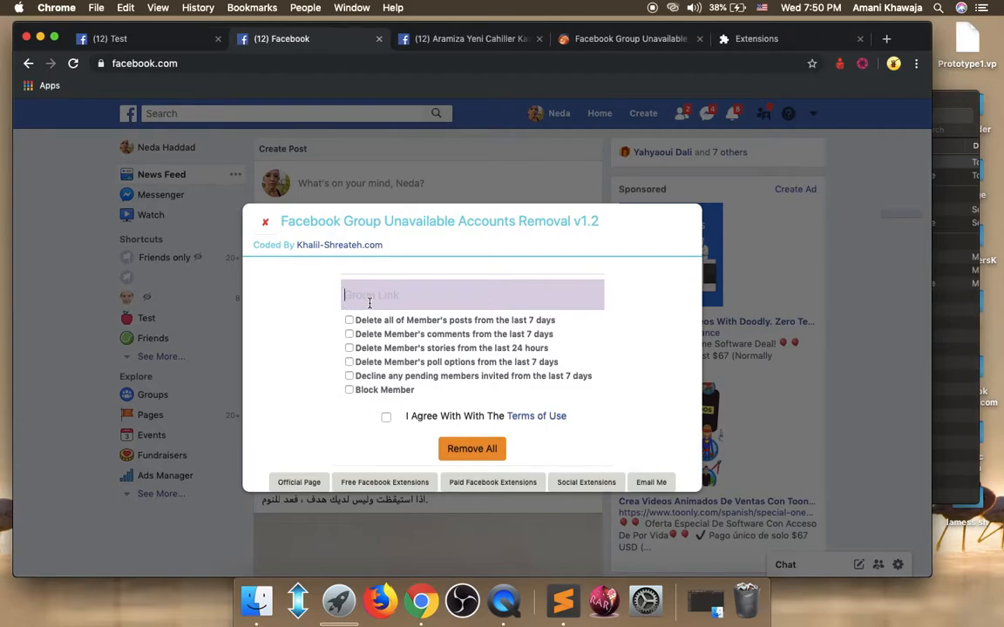
text(https://www.facebook.com/groups/AYCK.51/?ref=g)
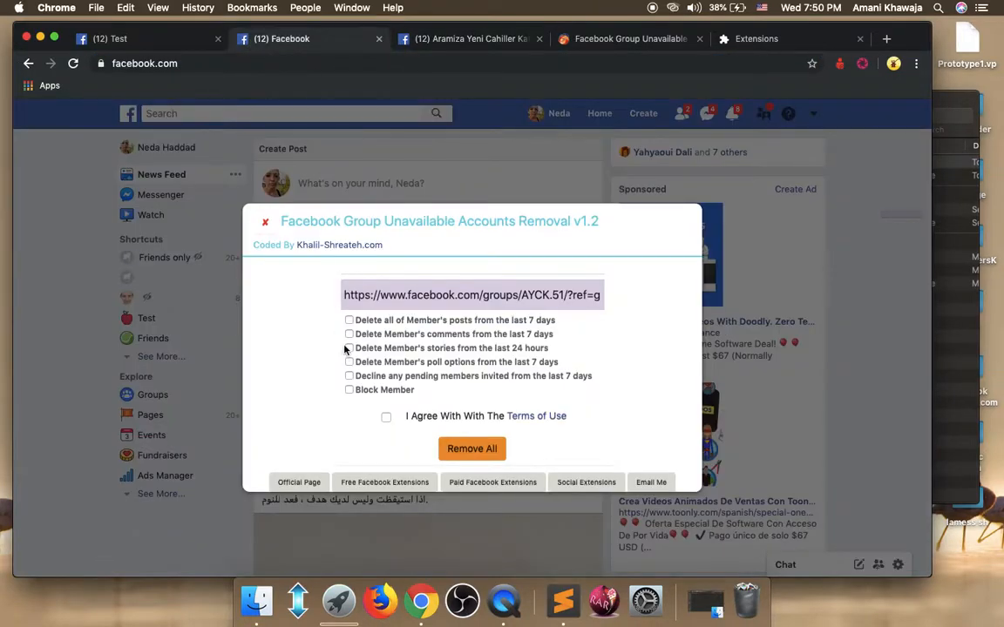
Tick deleting recent stories, 7-day comments, 24-hour stories, poll options and declining pending invites
click(349, 321)
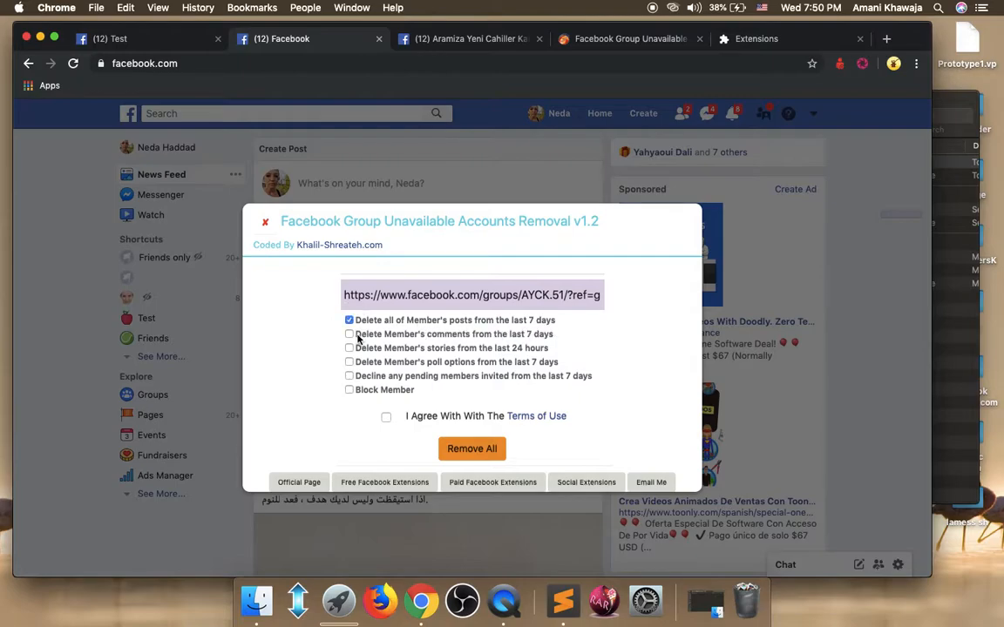
click(349, 335)
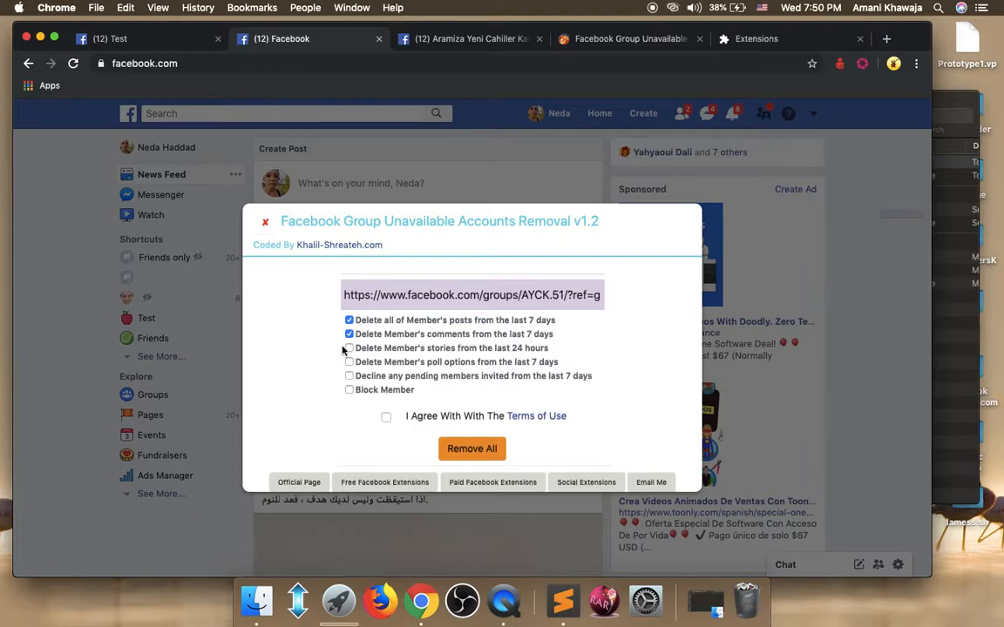
click(349, 349)
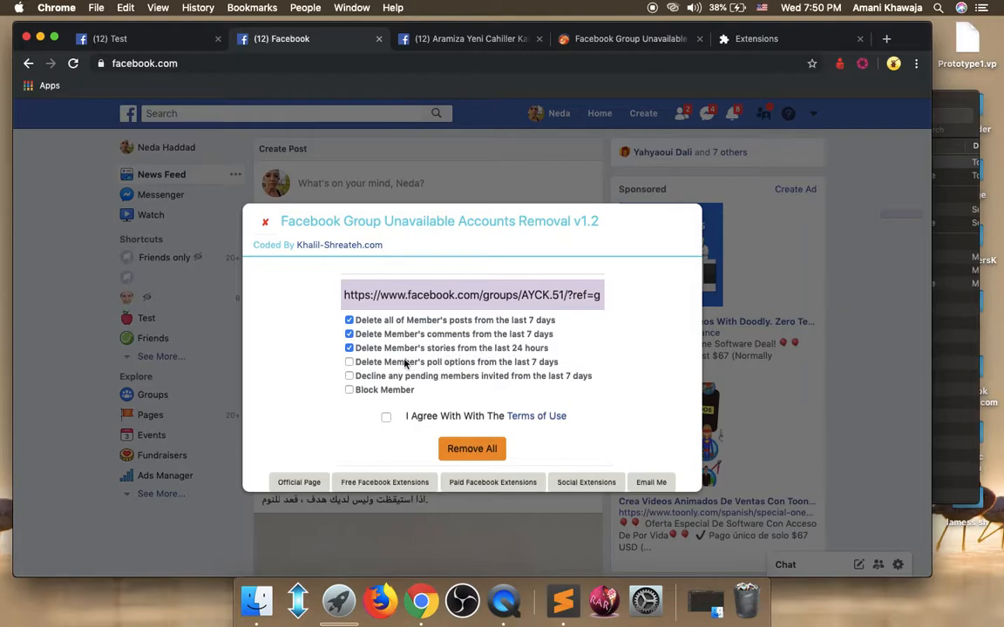
click(349, 361)
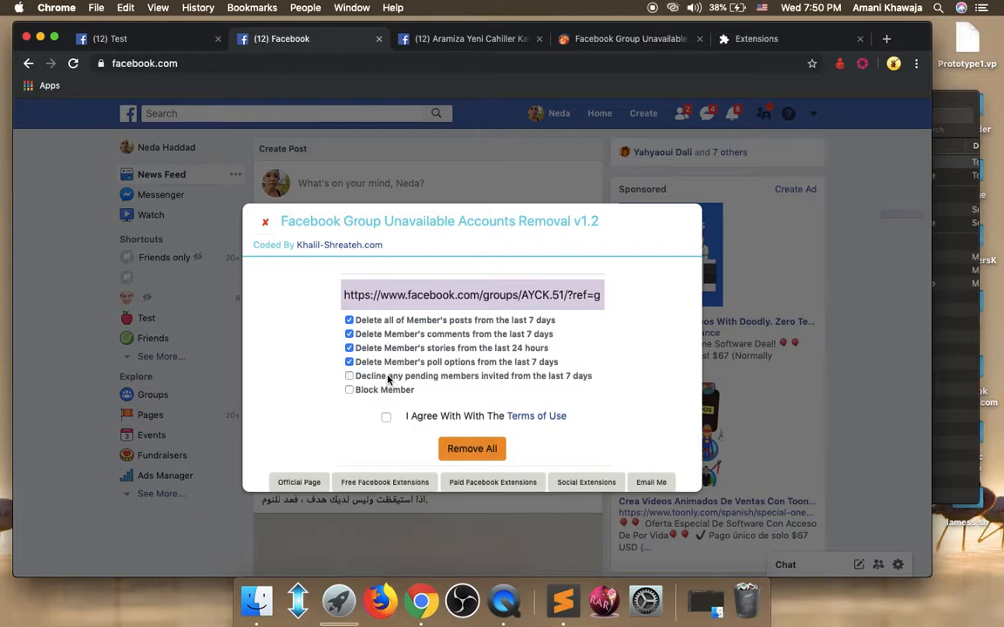
click(348, 376)
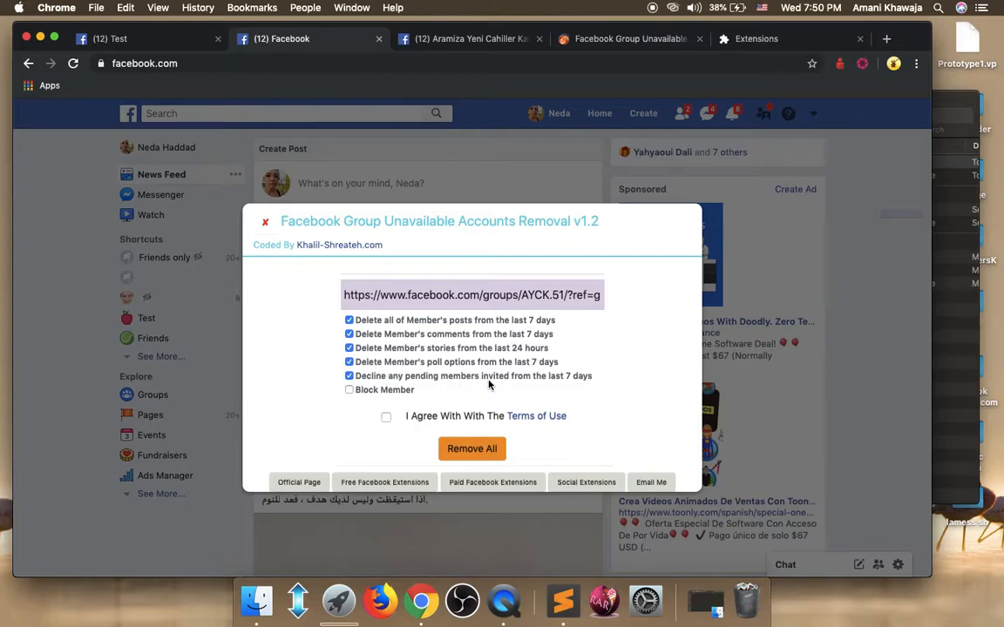
mouse_move(343, 428)
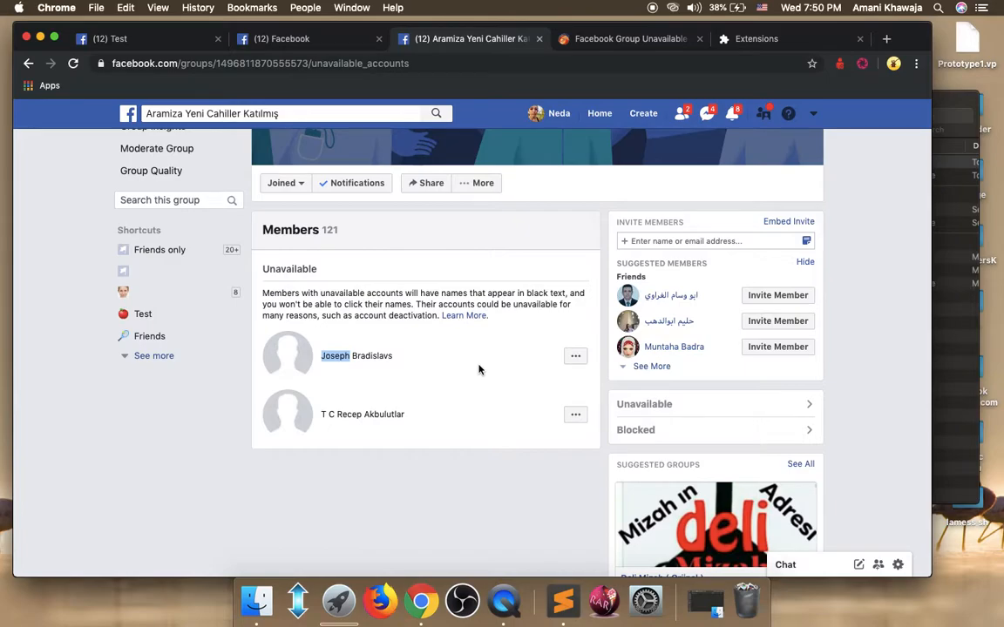
scroll(down, 3)
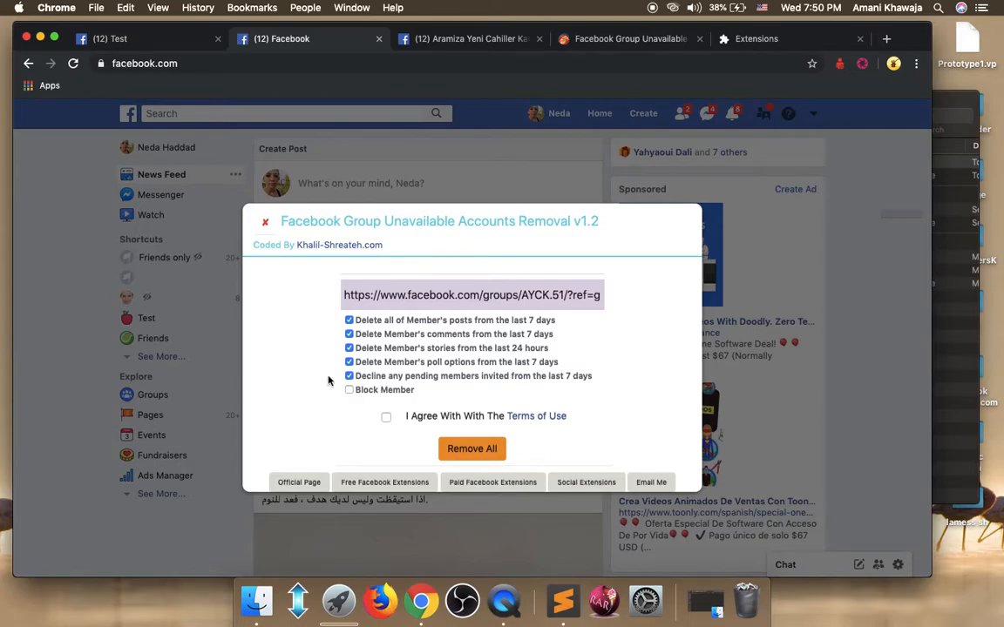
Leave Block Member off after toggling it, and agree to the Terms of Use before Remove All
click(349, 391)
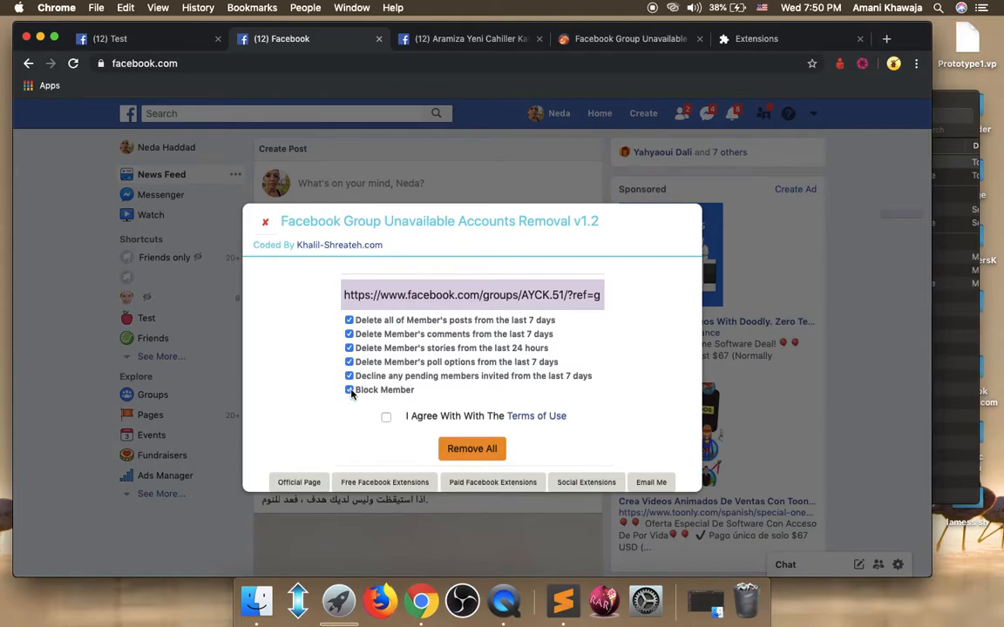
click(349, 390)
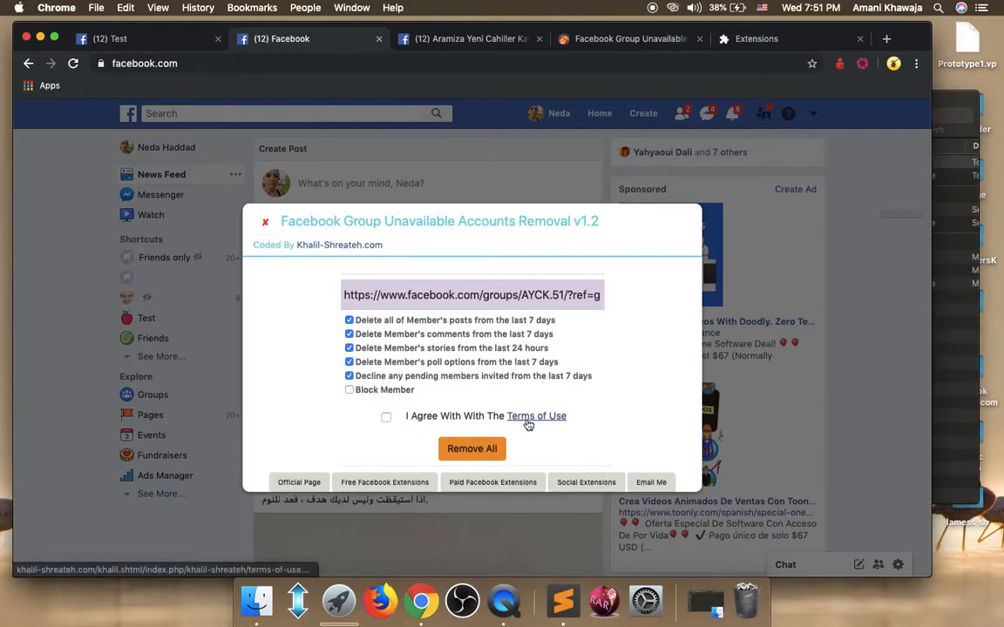
mouse_move(533, 425)
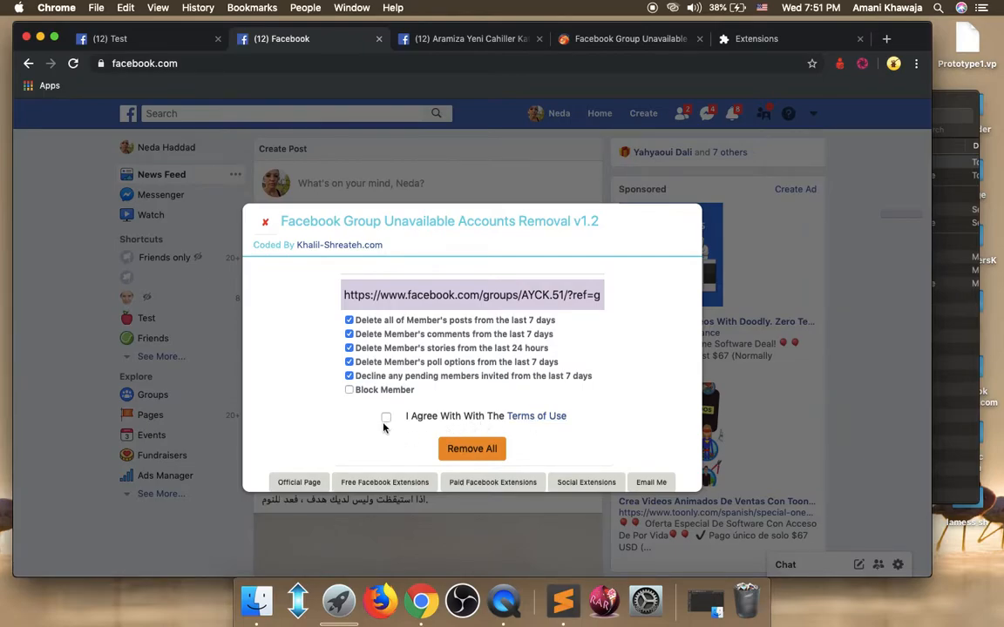
mouse_move(319, 428)
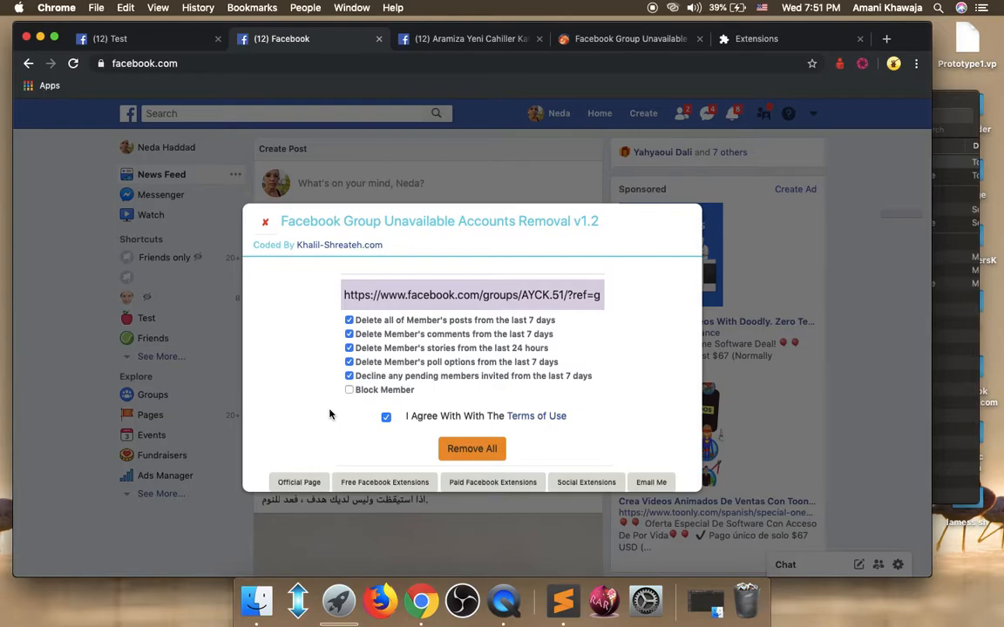
click(471, 450)
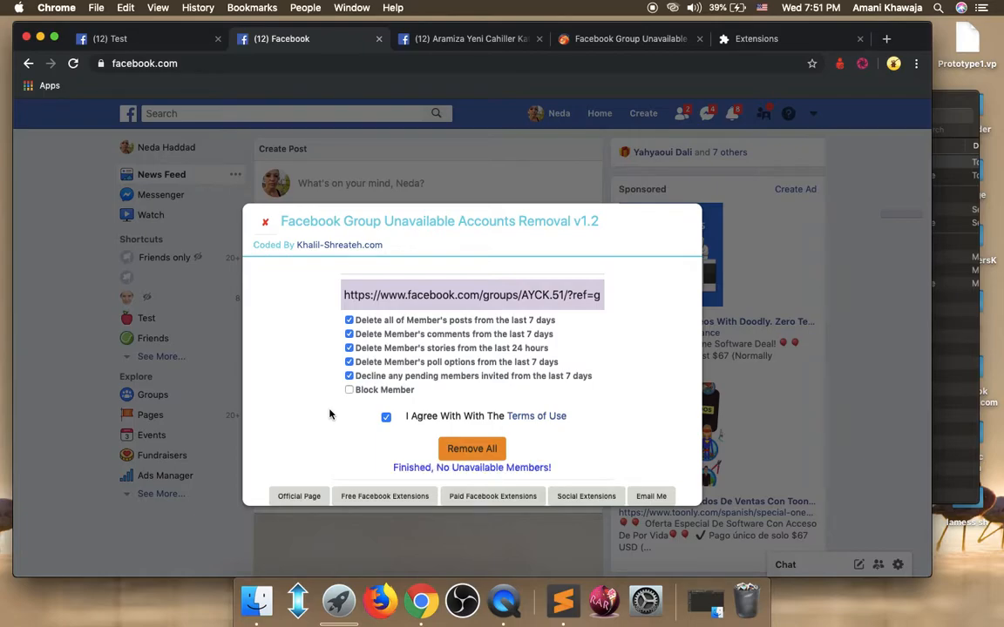
mouse_move(471, 472)
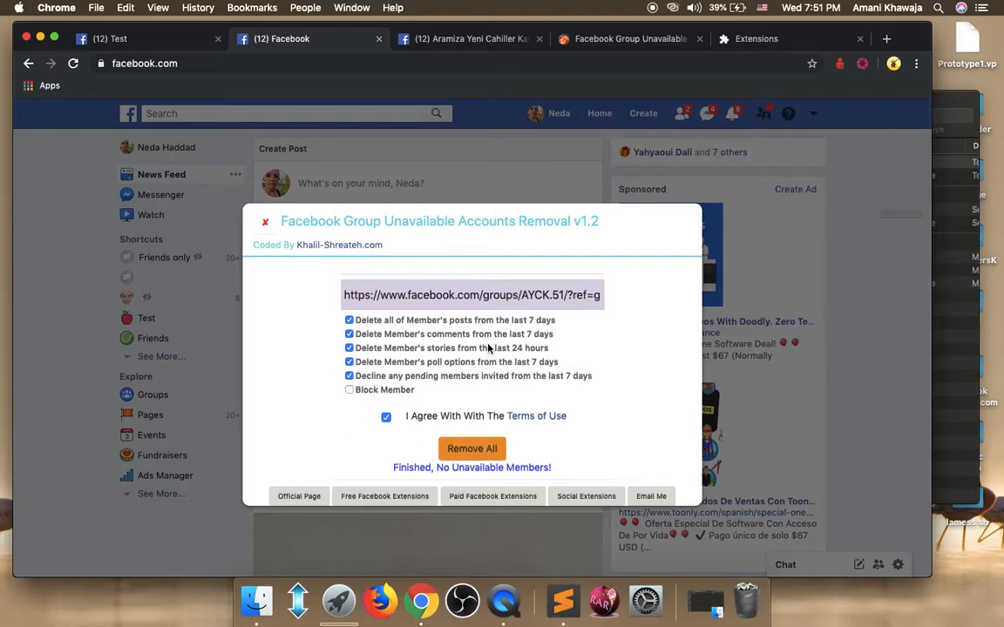
Reopen the group's unavailable members page in a new tab and check the tool's 'Finished: 3' result
click(471, 449)
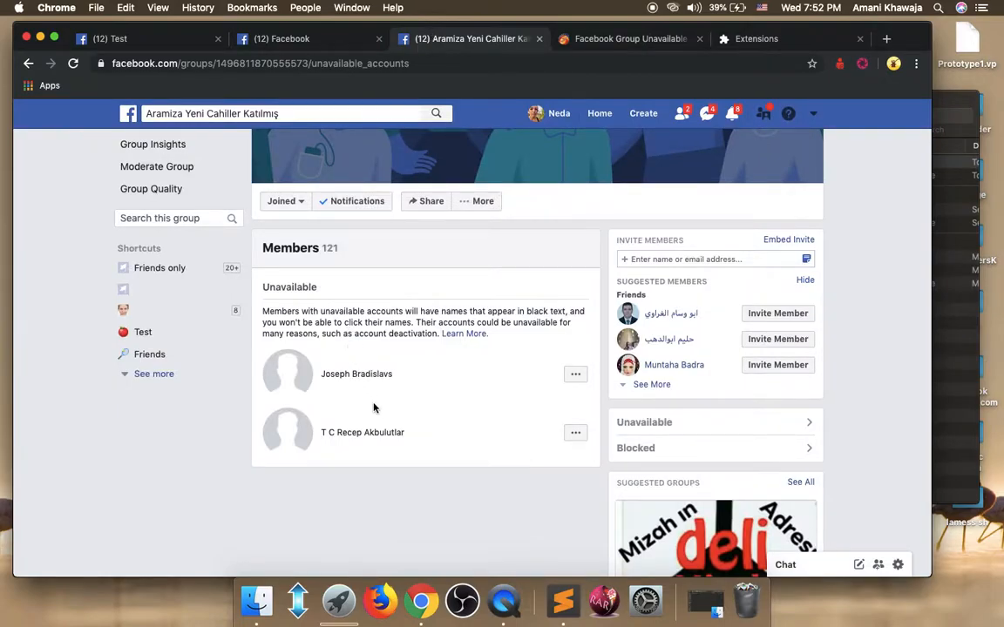
click(260, 63)
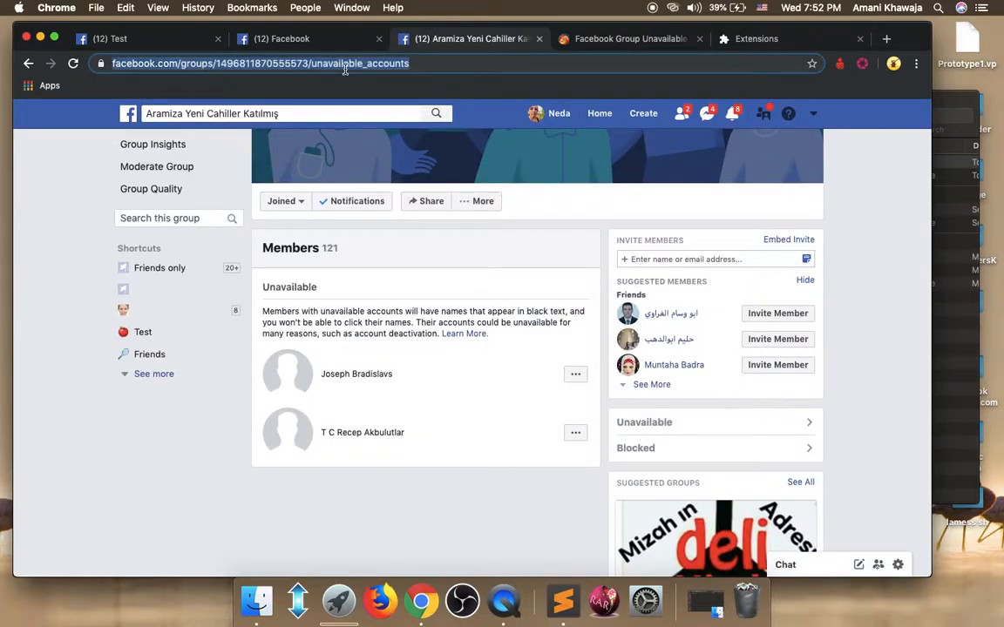
click(885, 38)
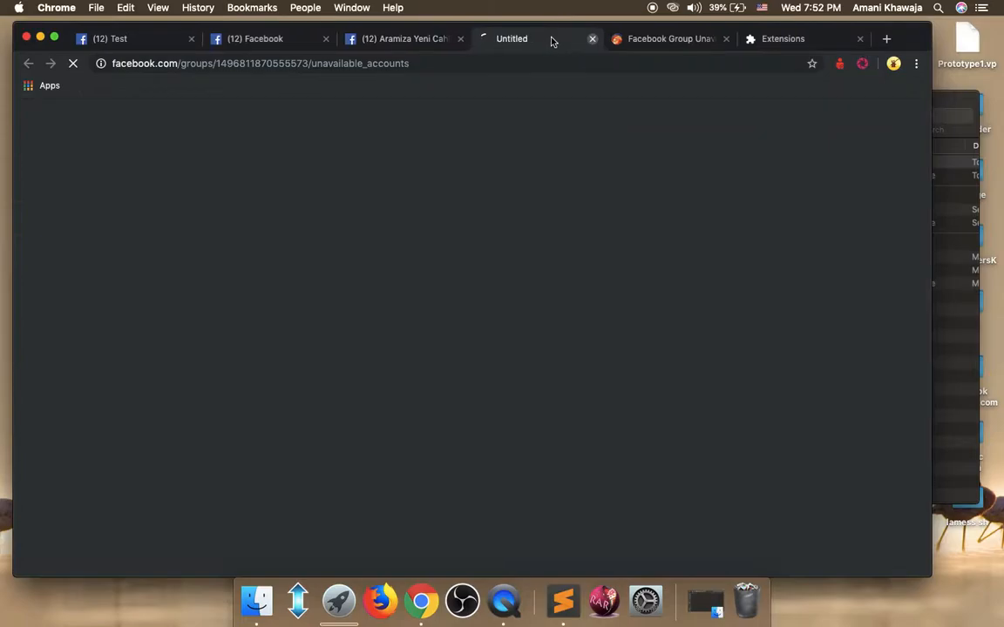
click(512, 38)
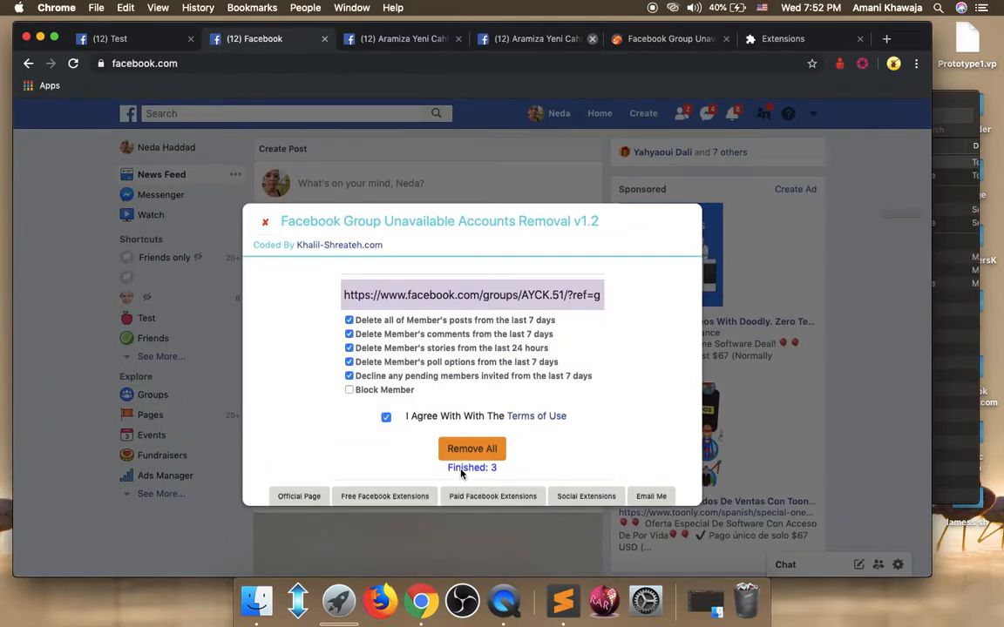
mouse_move(477, 474)
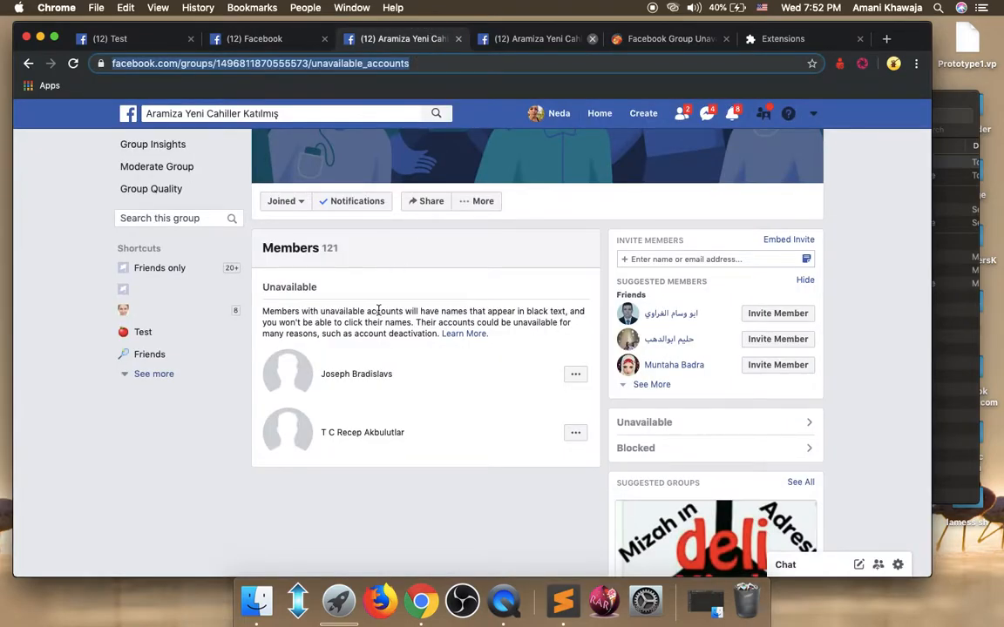
mouse_move(341, 398)
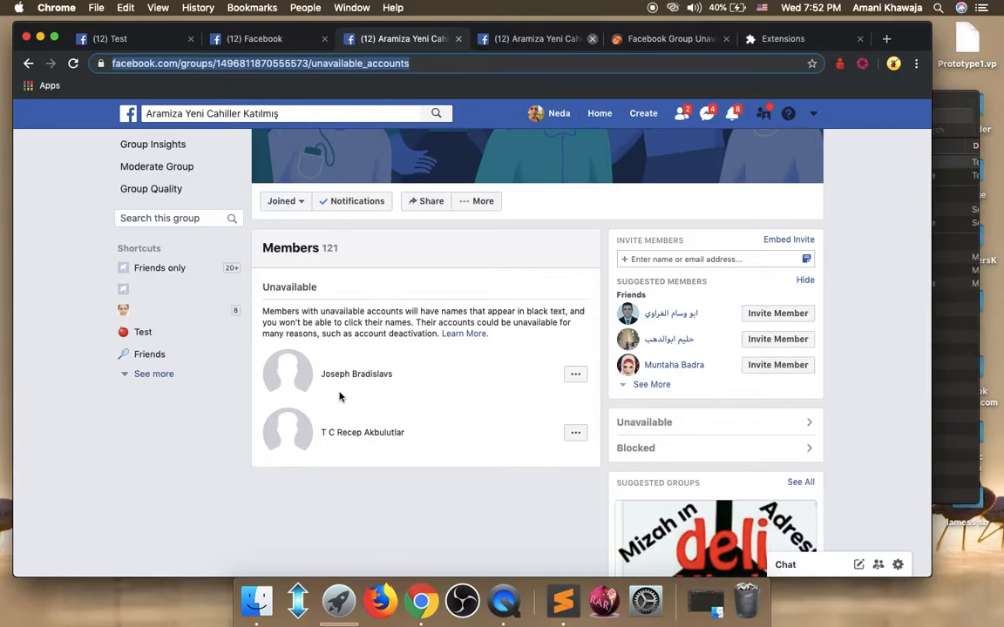
On khalil-shreateh.com, view the Free Facebook Scripts list including Group Unavailable Accounts Removal
click(669, 39)
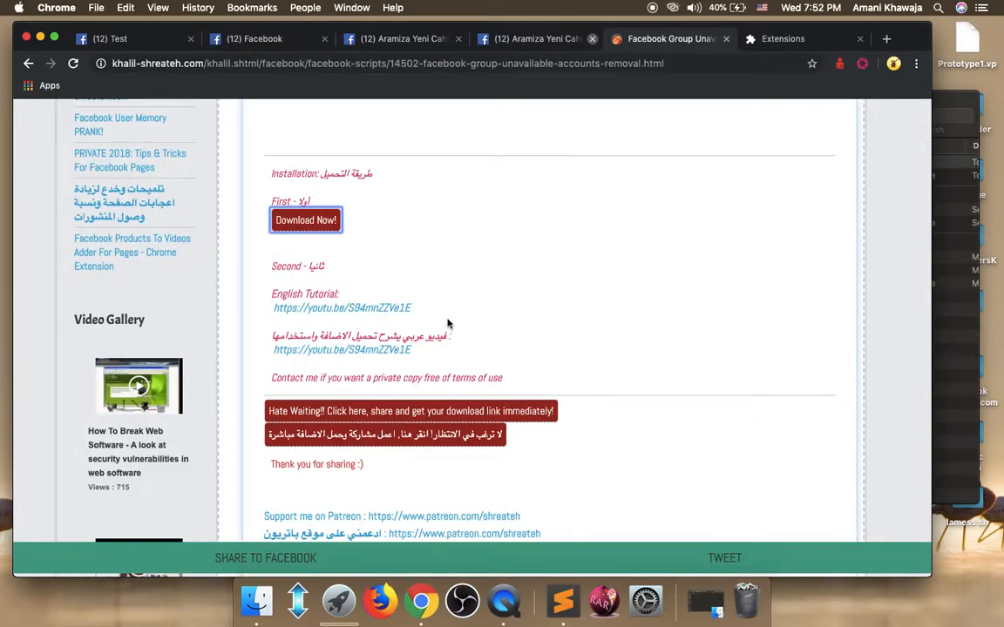
mouse_move(446, 326)
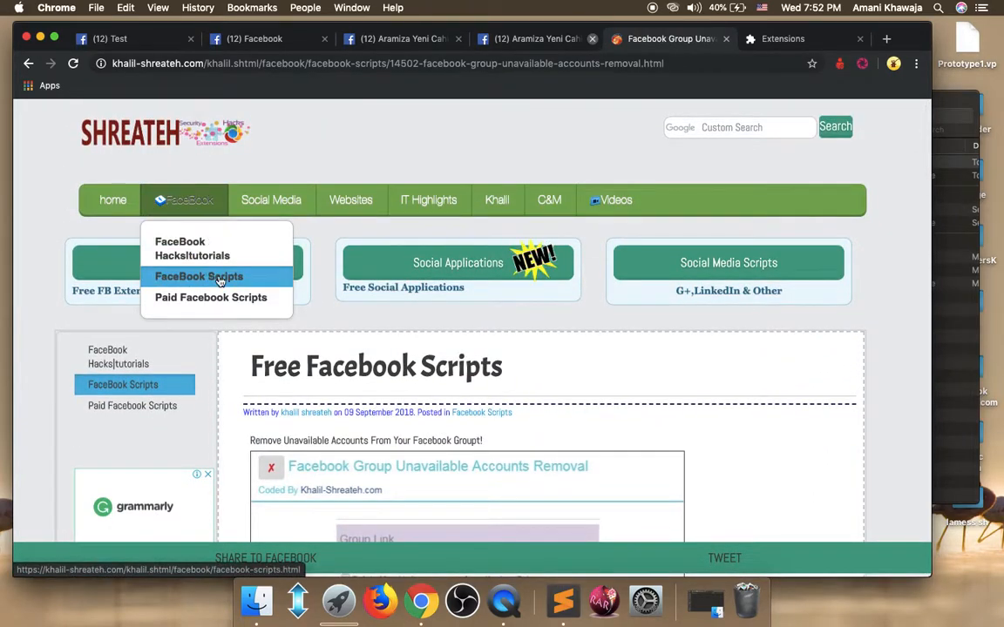
click(199, 275)
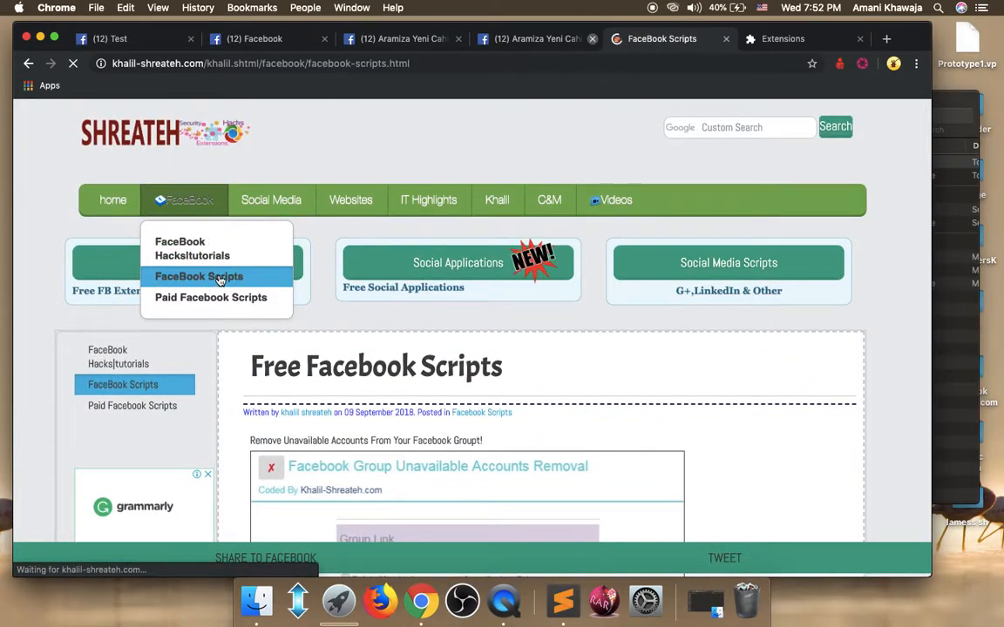
scroll(down, 3)
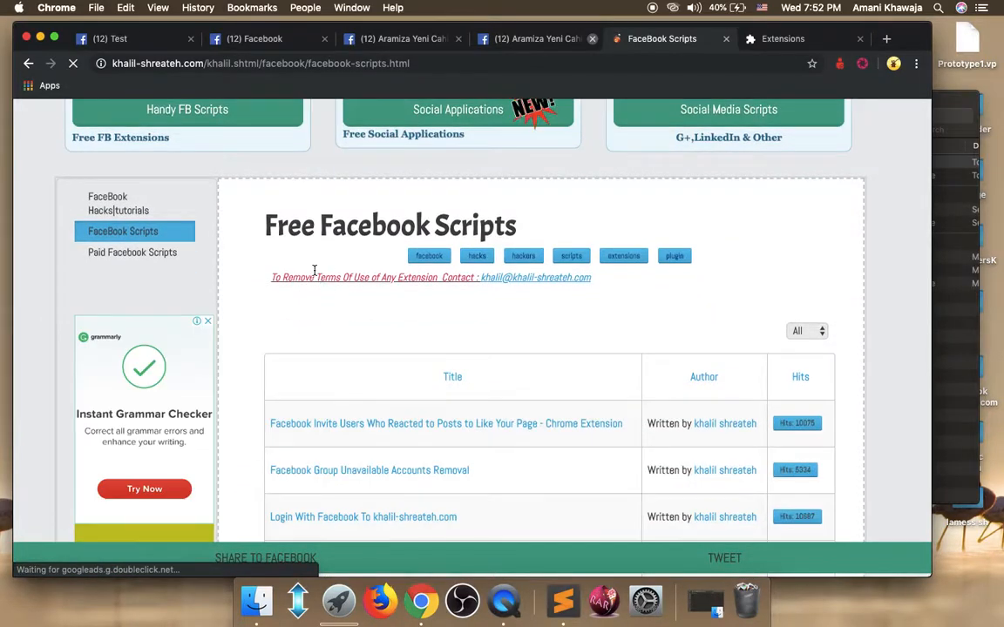
scroll(down, 3)
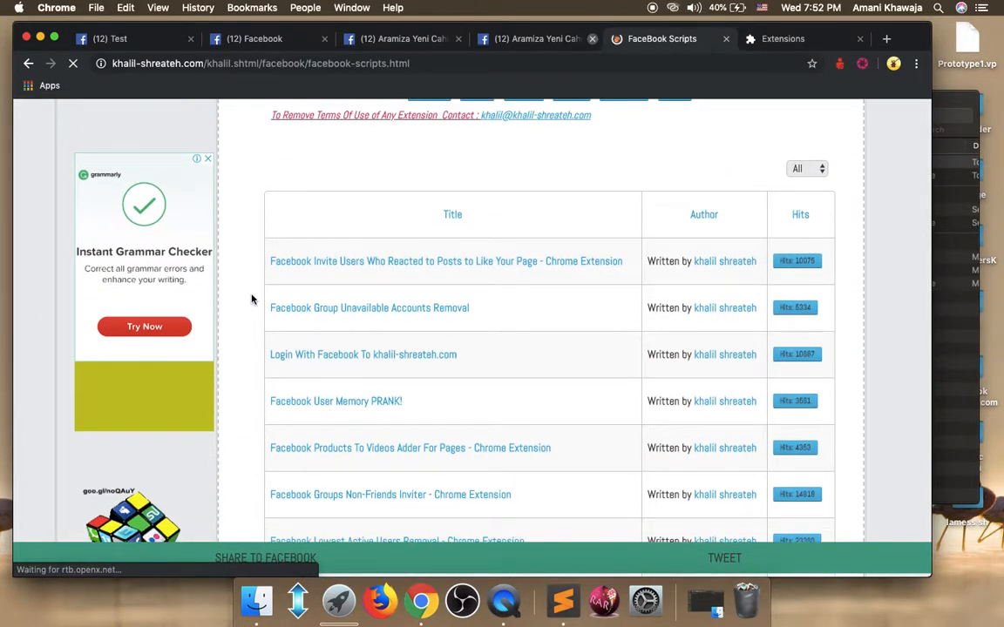